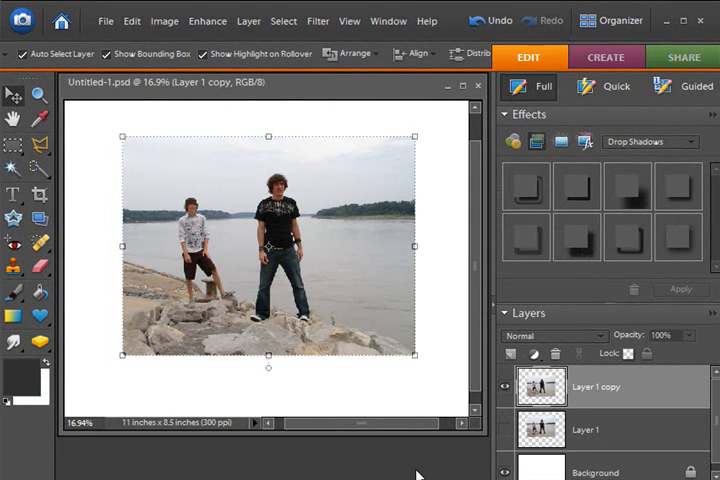
{"action": "mouse_move", "coordinate": [436, 268]}
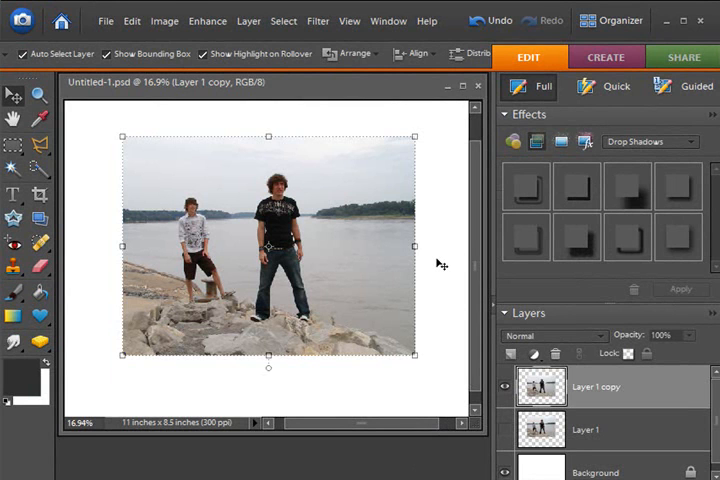
{"action": "mouse_move", "coordinate": [360, 228]}
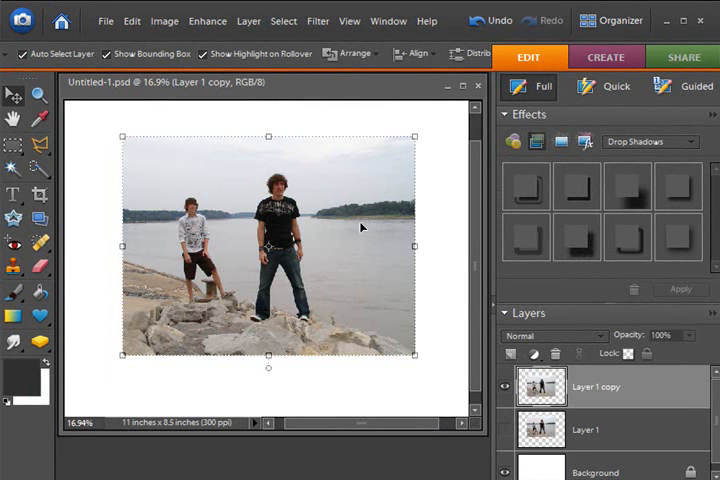
{"action": "mouse_move", "coordinate": [332, 236]}
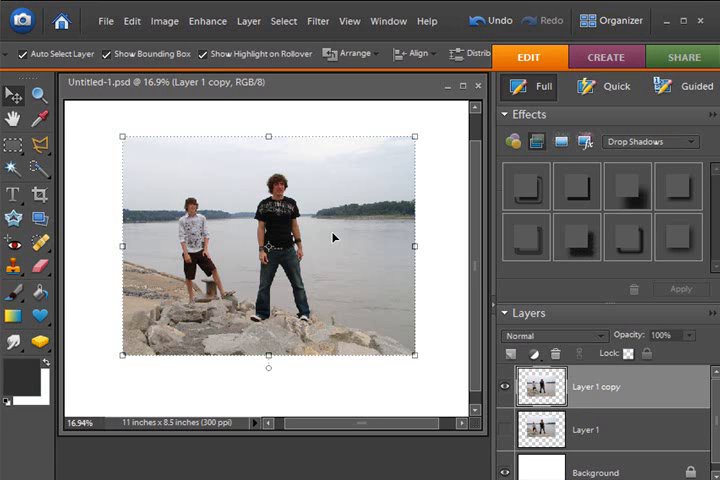
{"action": "mouse_move", "coordinate": [348, 20]}
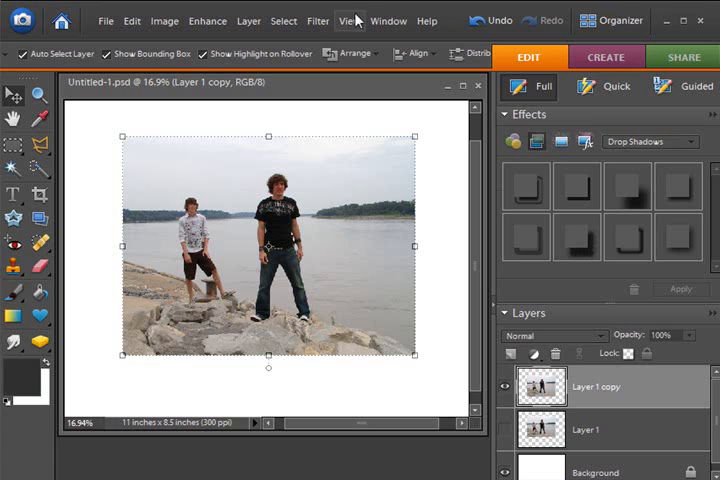
{"action": "mouse_move", "coordinate": [18, 58]}
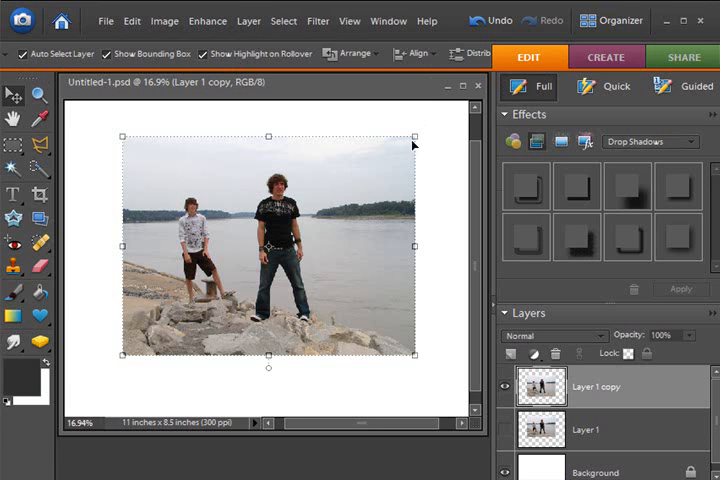
{"action": "mouse_move", "coordinate": [364, 190]}
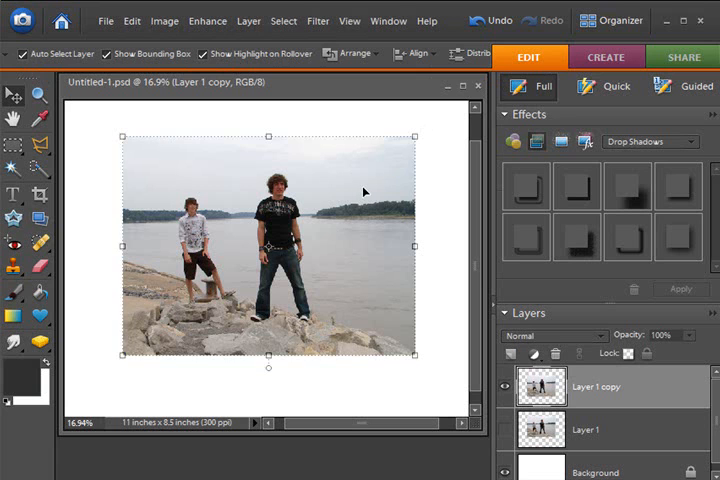
{"action": "mouse_move", "coordinate": [420, 130]}
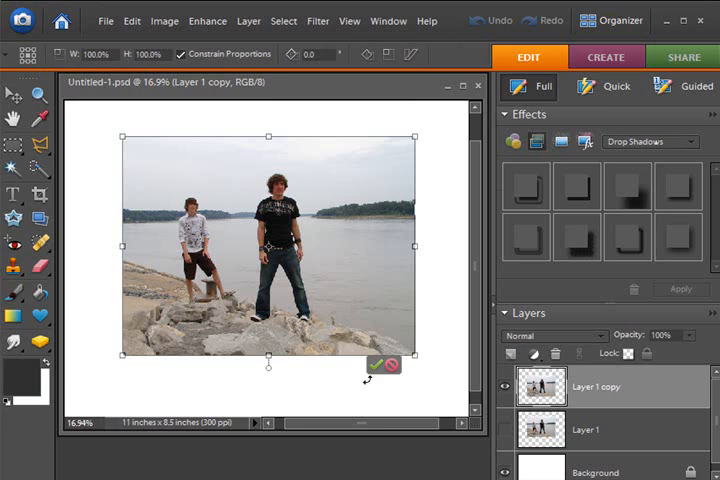
Step: Cancel the transform on the duplicated photo layer, leaving the photo unchanged
{"action": "left_click", "coordinate": [374, 364]}
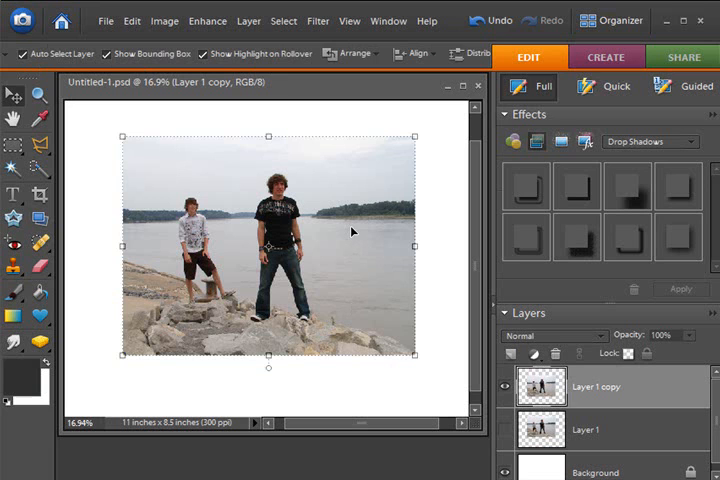
{"action": "mouse_move", "coordinate": [412, 136]}
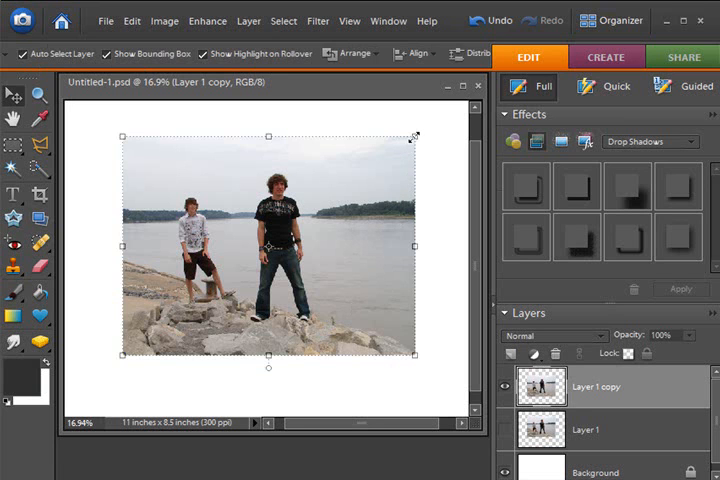
{"action": "mouse_move", "coordinate": [412, 130]}
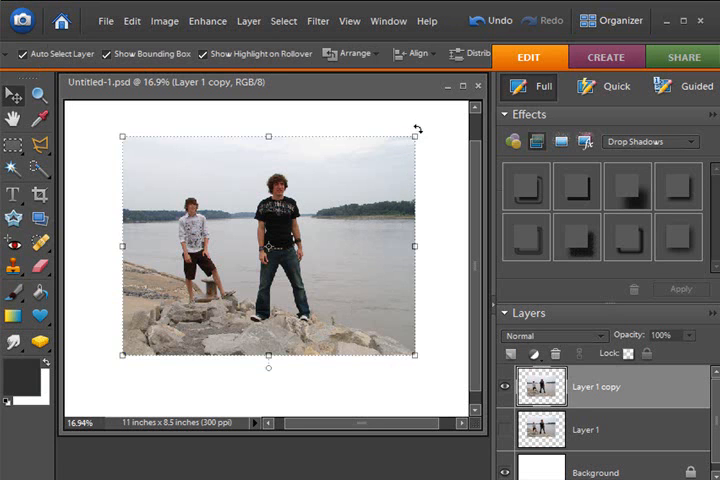
{"action": "mouse_move", "coordinate": [414, 172]}
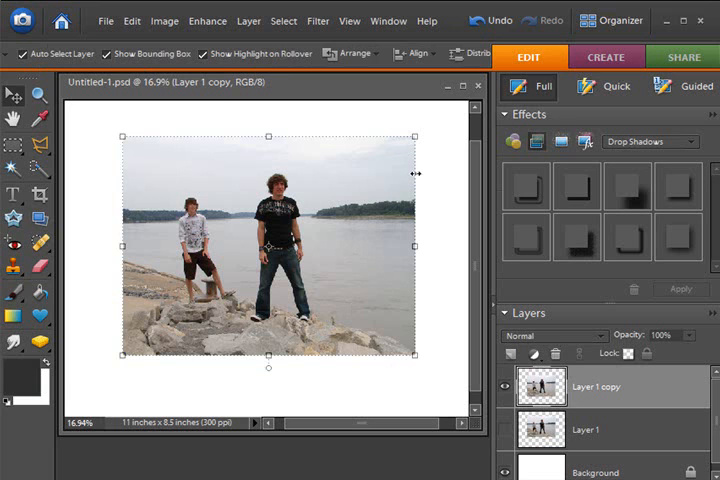
{"action": "mouse_move", "coordinate": [416, 282]}
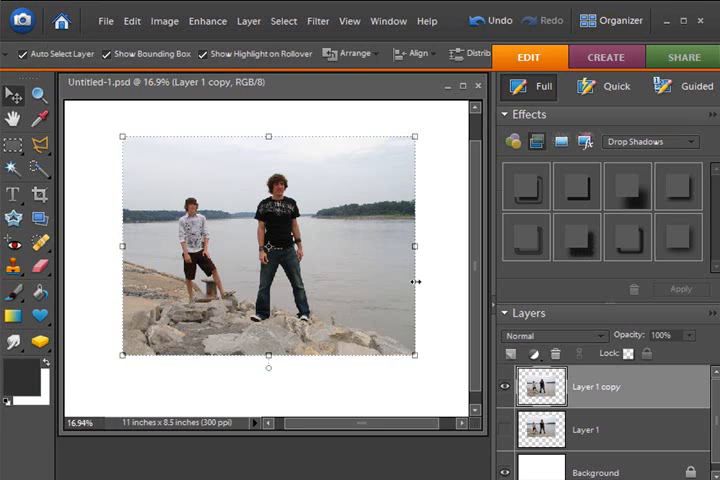
{"action": "mouse_move", "coordinate": [118, 352]}
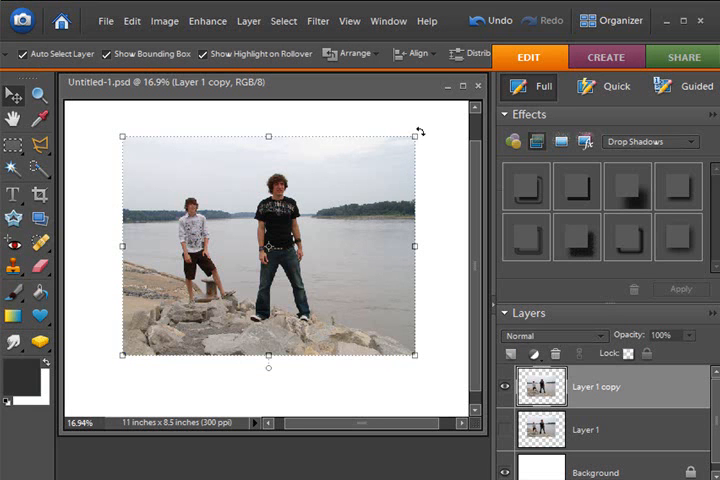
{"action": "mouse_move", "coordinate": [412, 136]}
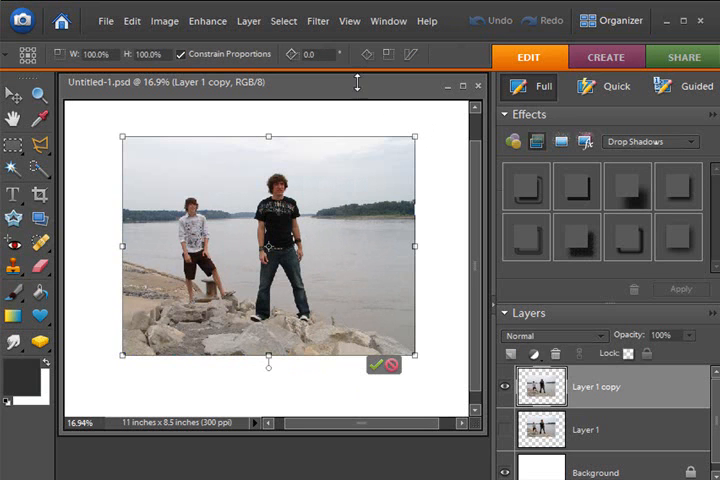
{"action": "mouse_move", "coordinate": [324, 54]}
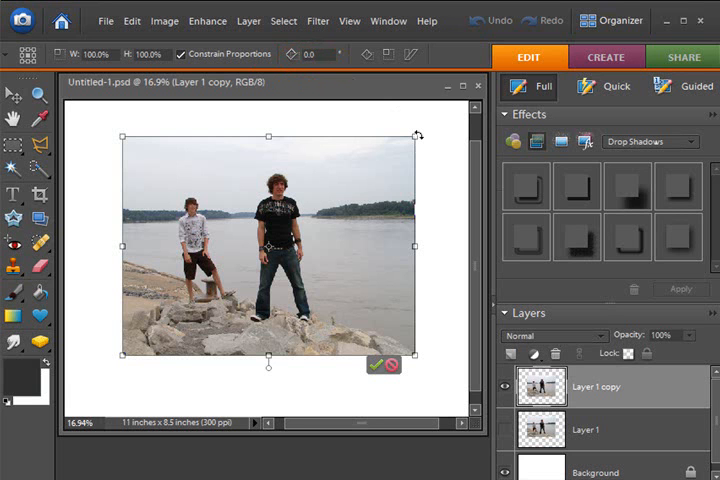
Step: Rotate the river photo clockwise through several tilt angles, then ease it back to a smaller tilt
{"action": "left_click_drag", "start_coordinate": [418, 136], "coordinate": [422, 148]}
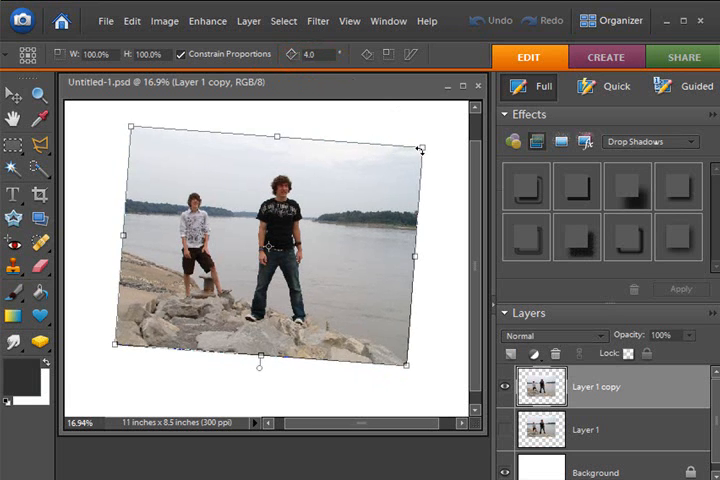
{"action": "left_click_drag", "start_coordinate": [420, 148], "coordinate": [436, 170]}
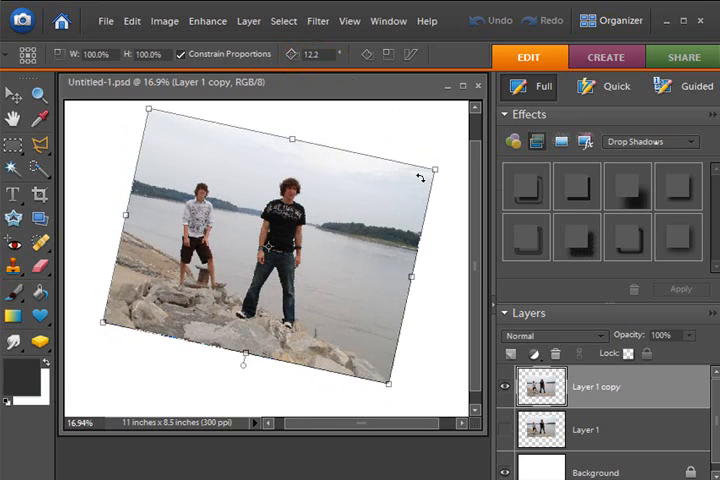
{"action": "left_click_drag", "start_coordinate": [432, 168], "coordinate": [432, 184]}
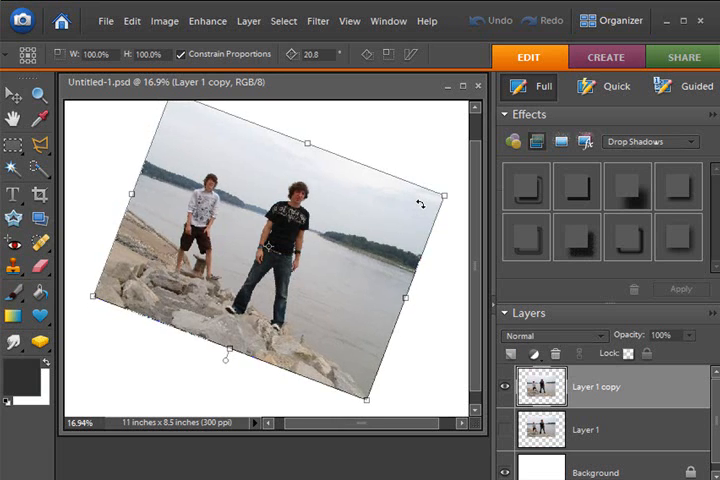
{"action": "left_click_drag", "start_coordinate": [420, 204], "coordinate": [334, 132]}
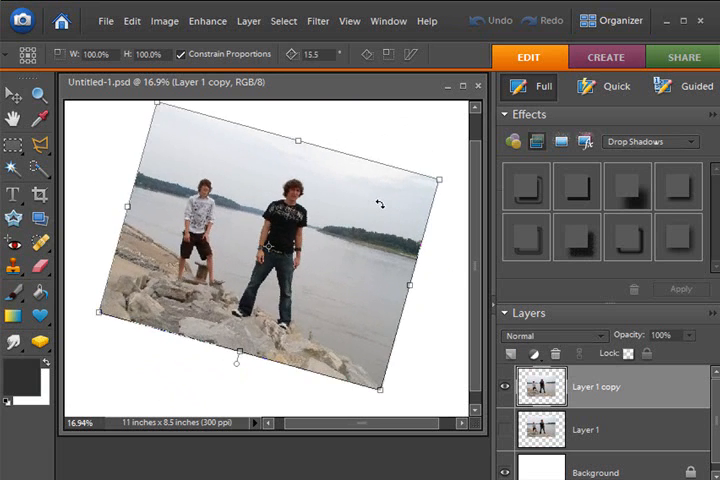
{"action": "mouse_move", "coordinate": [392, 204]}
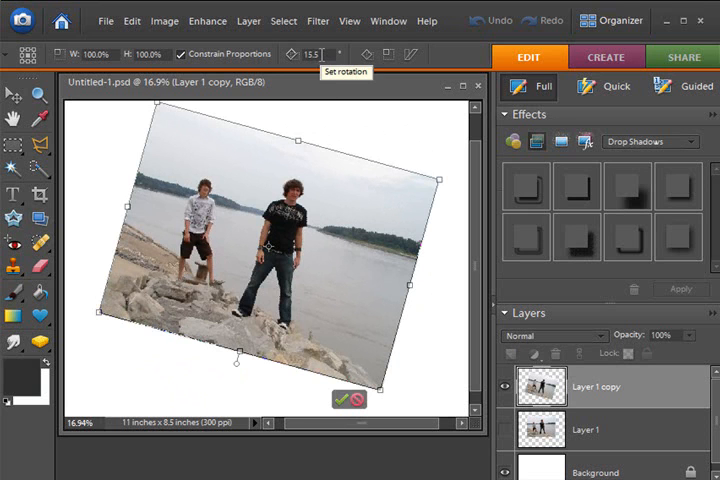
{"action": "mouse_move", "coordinate": [300, 54]}
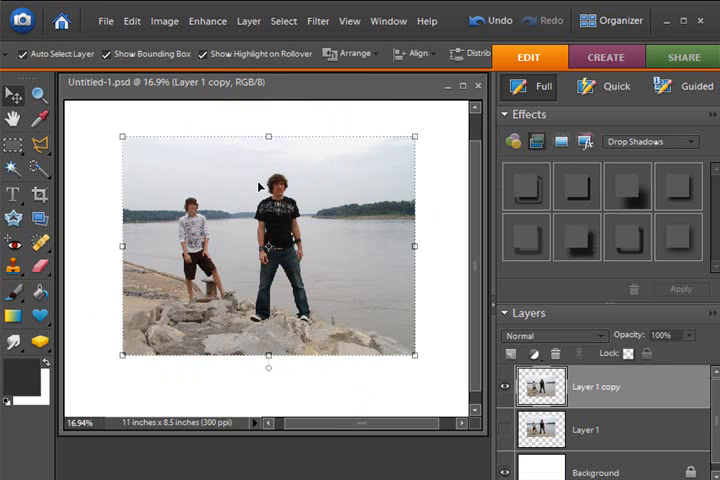
{"action": "mouse_move", "coordinate": [128, 68]}
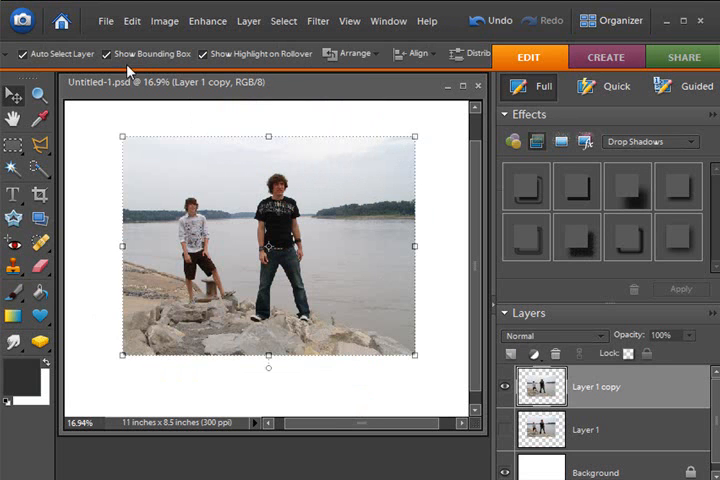
Step: Bring up the Image > Rotate choices (Free Rotate Layer, 90° Left/Right) twice
{"action": "left_click", "coordinate": [164, 20]}
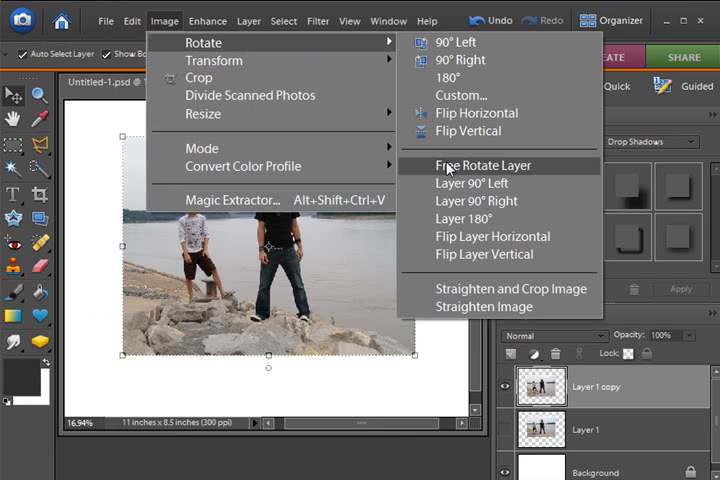
{"action": "mouse_move", "coordinate": [476, 200]}
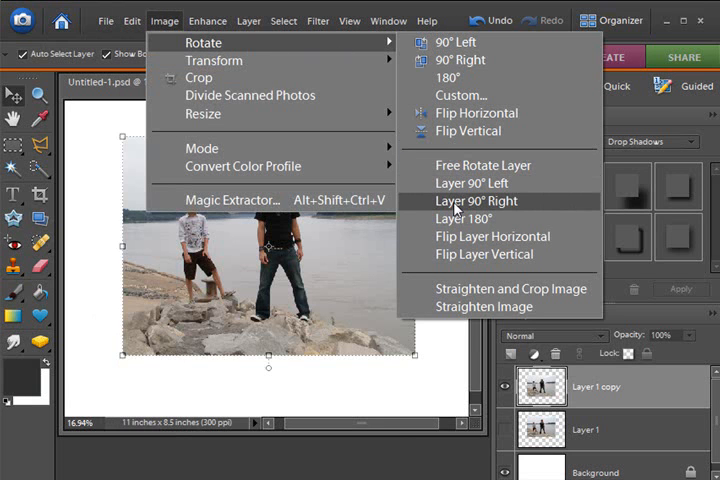
{"action": "mouse_move", "coordinate": [450, 344]}
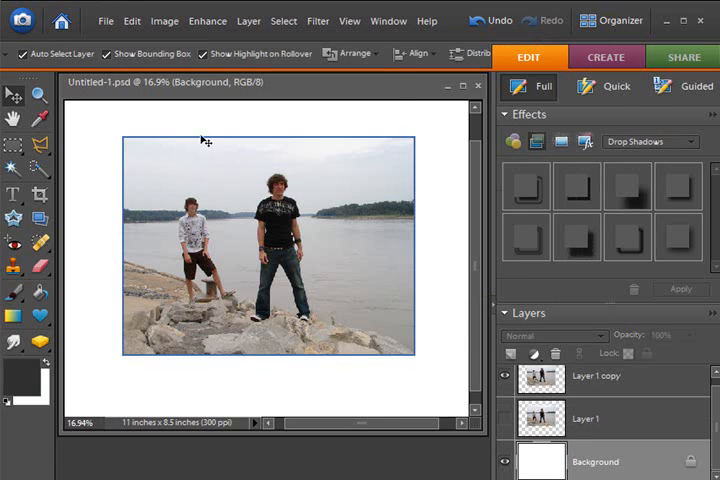
{"action": "left_click", "coordinate": [164, 20]}
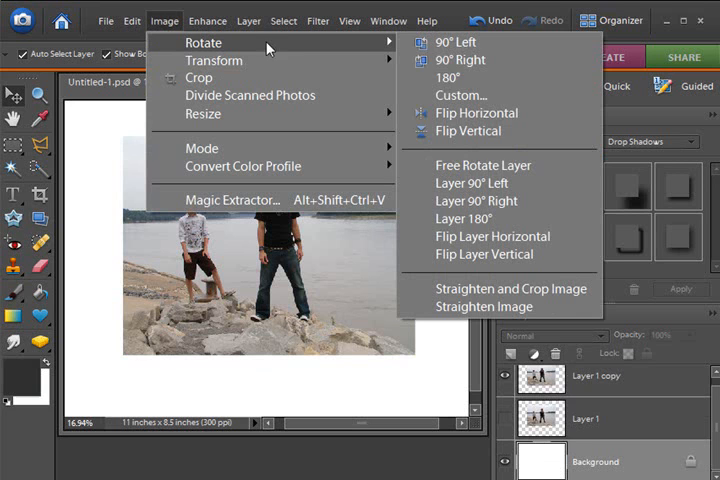
{"action": "mouse_move", "coordinate": [472, 184]}
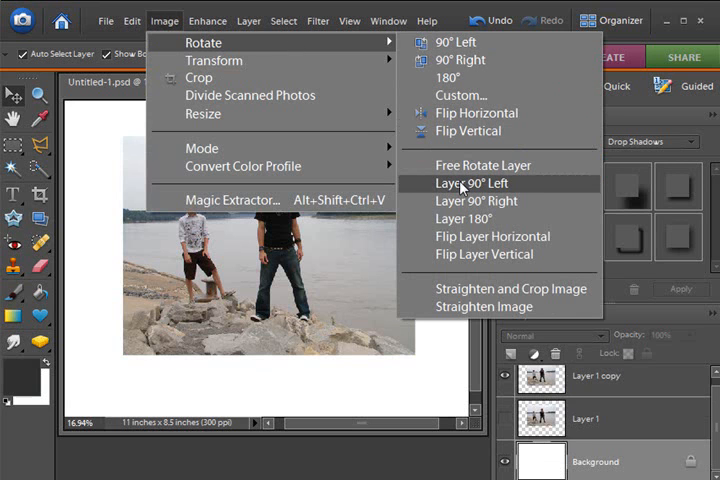
{"action": "mouse_move", "coordinate": [464, 218]}
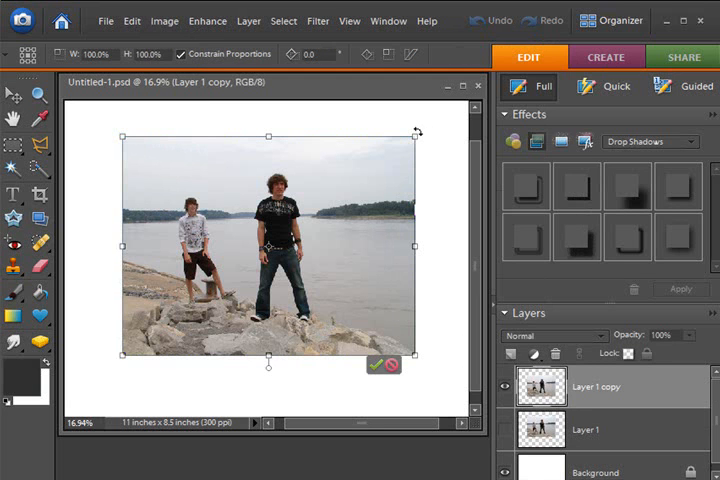
{"action": "mouse_move", "coordinate": [372, 108]}
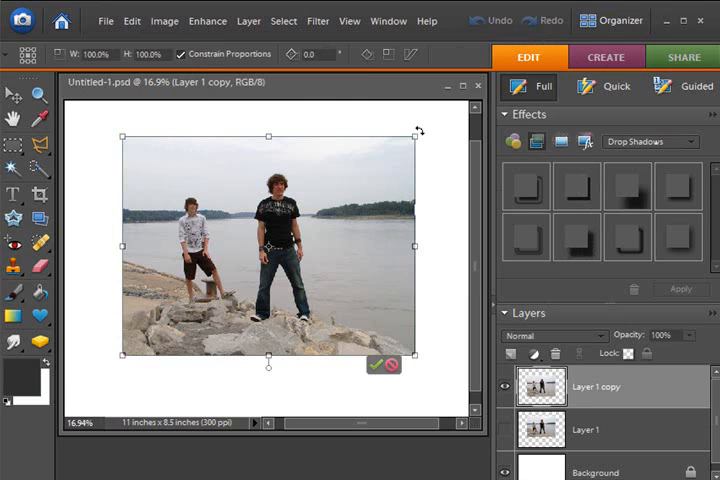
Step: Drag outside a corner handle to tilt the Layer 1 copy photo to an angle
{"action": "left_click_drag", "start_coordinate": [414, 136], "coordinate": [438, 178]}
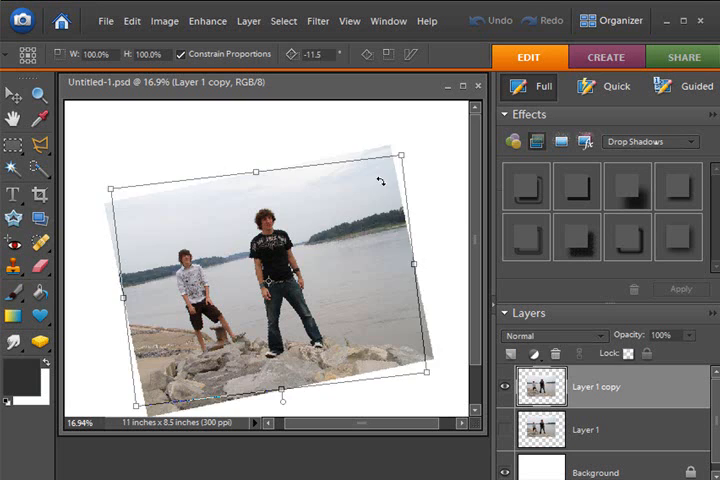
{"action": "left_click_drag", "start_coordinate": [380, 180], "coordinate": [416, 164]}
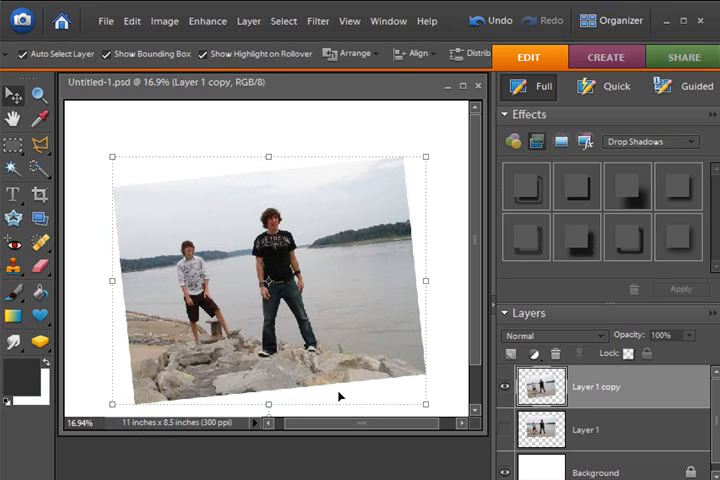
{"action": "mouse_move", "coordinate": [328, 54]}
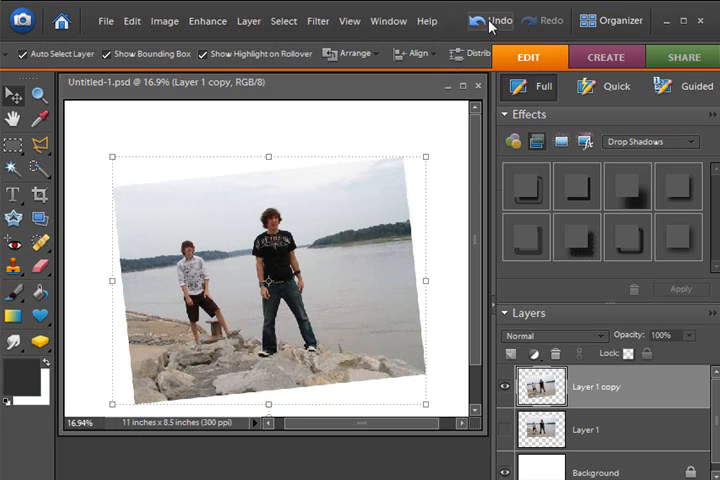
Step: Undo the tilt so the photo is upright, then bring up the Image commands
{"action": "left_click", "coordinate": [496, 20]}
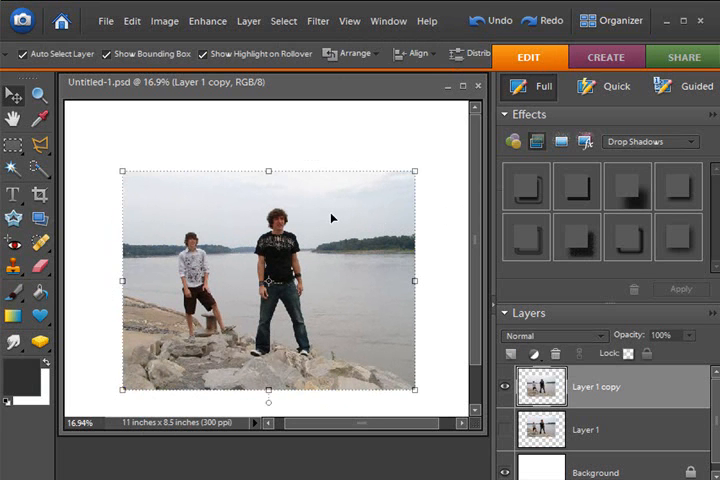
{"action": "mouse_move", "coordinate": [330, 92]}
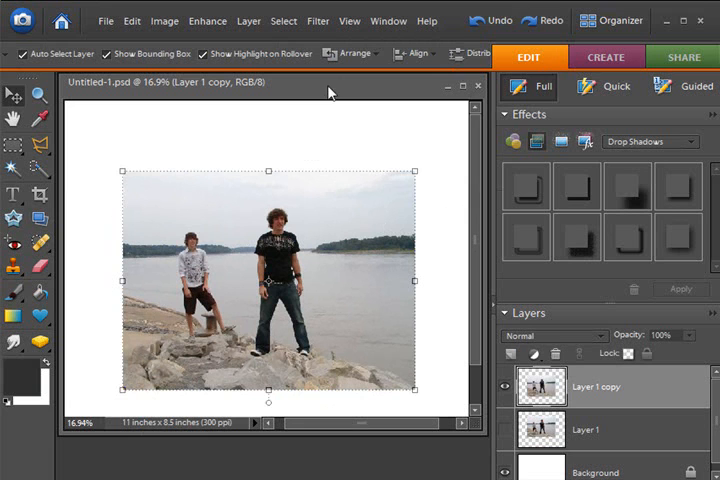
{"action": "mouse_move", "coordinate": [296, 118]}
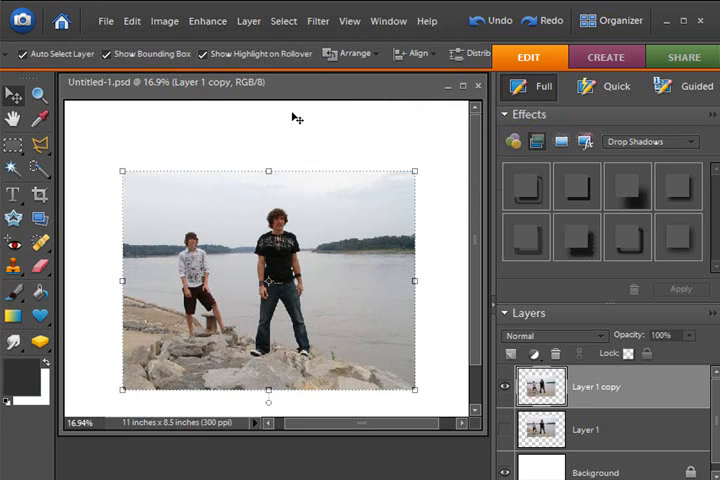
{"action": "left_click", "coordinate": [164, 20]}
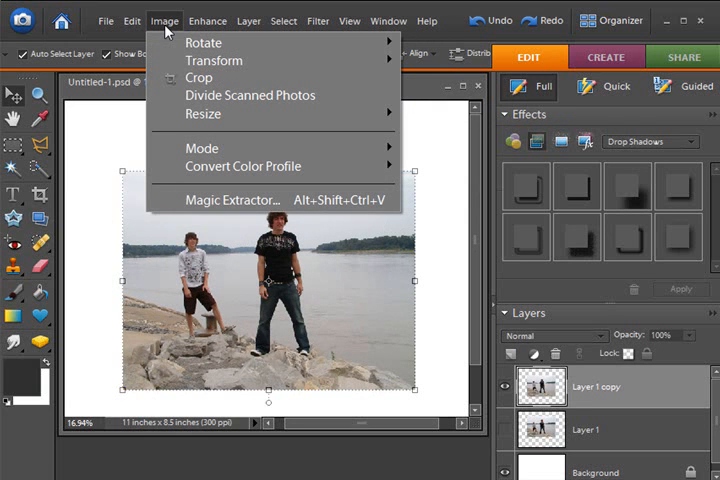
{"action": "mouse_move", "coordinate": [216, 60]}
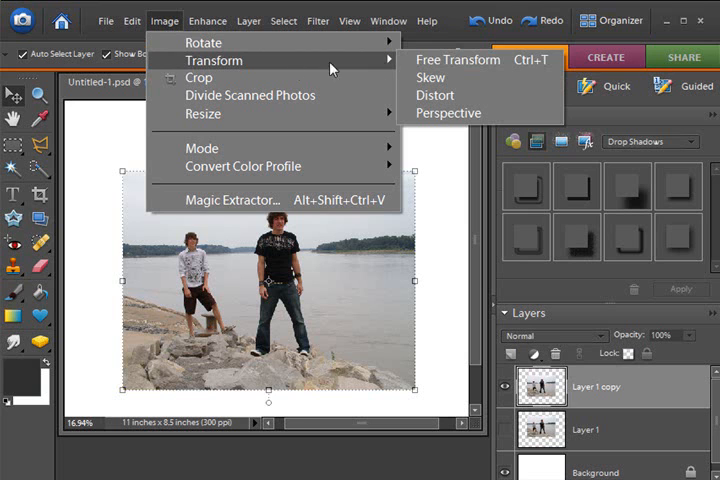
{"action": "mouse_move", "coordinate": [432, 60]}
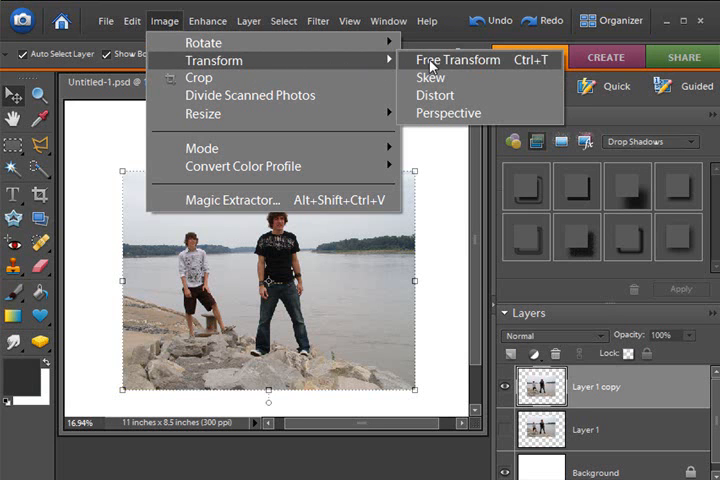
{"action": "mouse_move", "coordinate": [436, 96]}
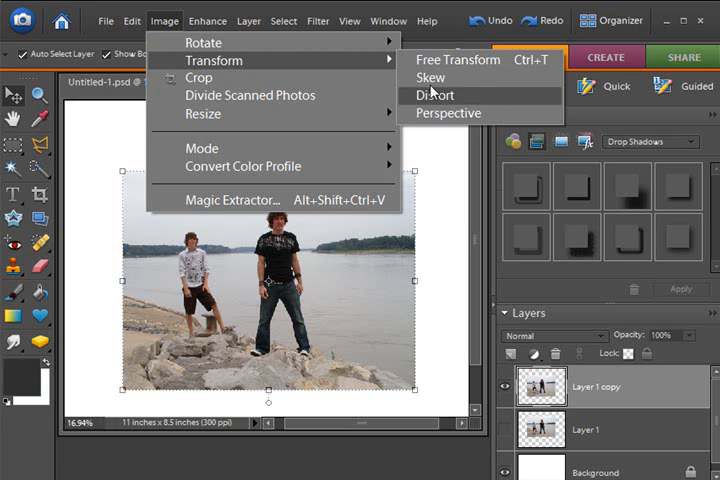
Step: Start Free Transform on the upright photo layer so its bounding box appears
{"action": "left_click", "coordinate": [458, 60]}
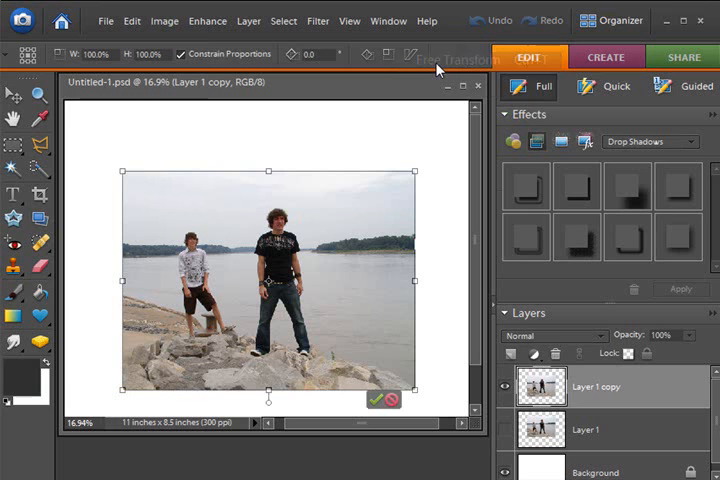
{"action": "mouse_move", "coordinate": [424, 52]}
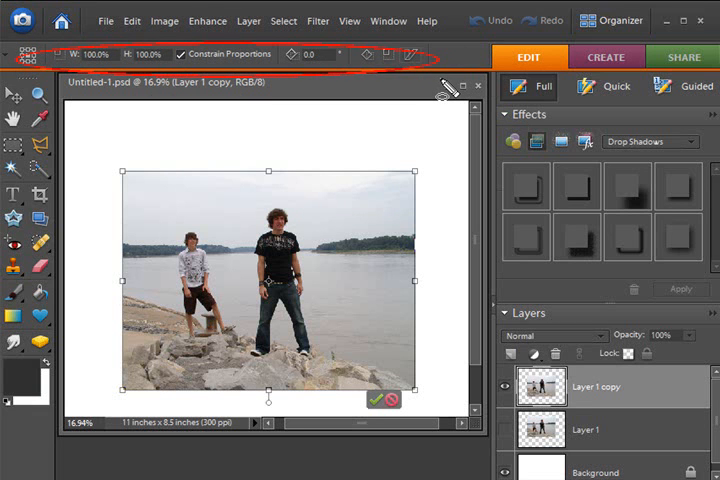
{"action": "mouse_move", "coordinate": [210, 96]}
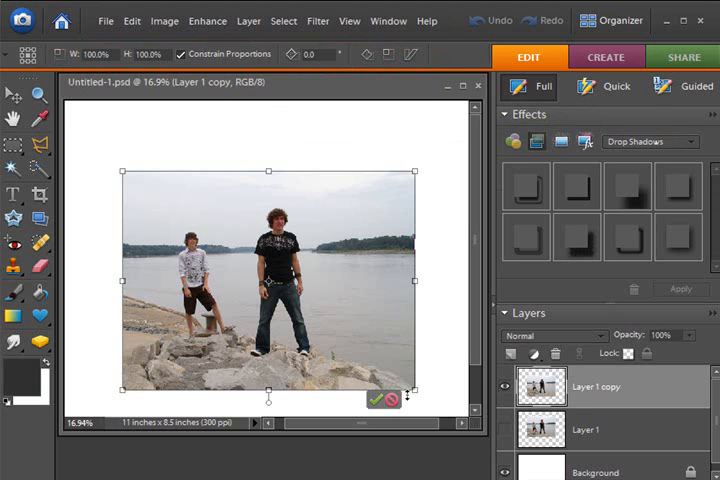
{"action": "left_click", "coordinate": [374, 398]}
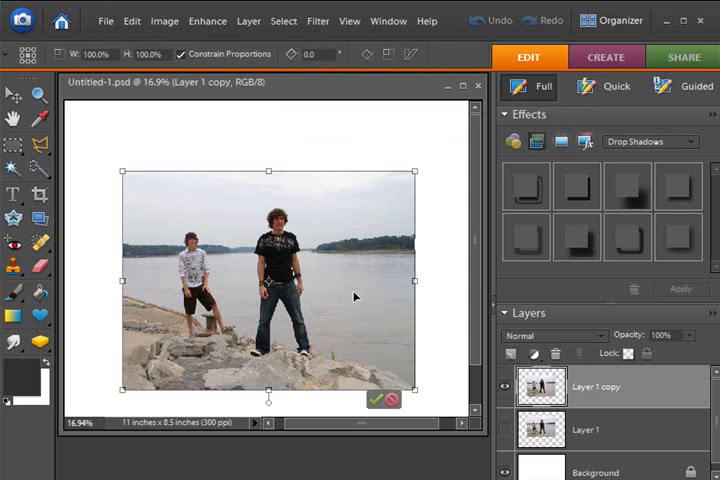
{"action": "mouse_move", "coordinate": [310, 270]}
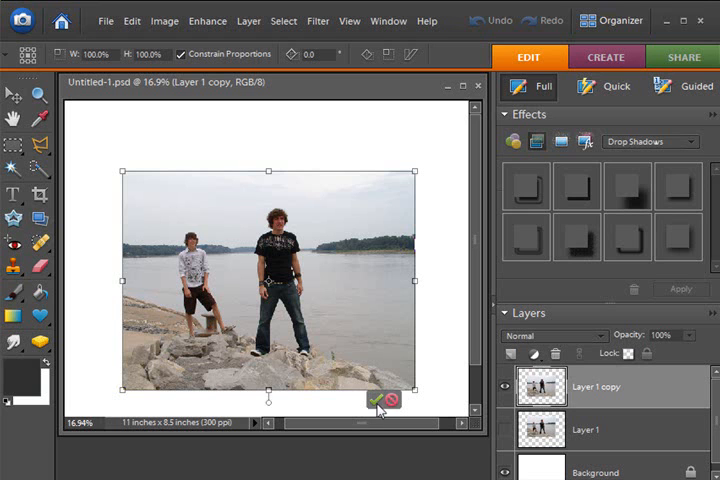
{"action": "mouse_move", "coordinate": [390, 400]}
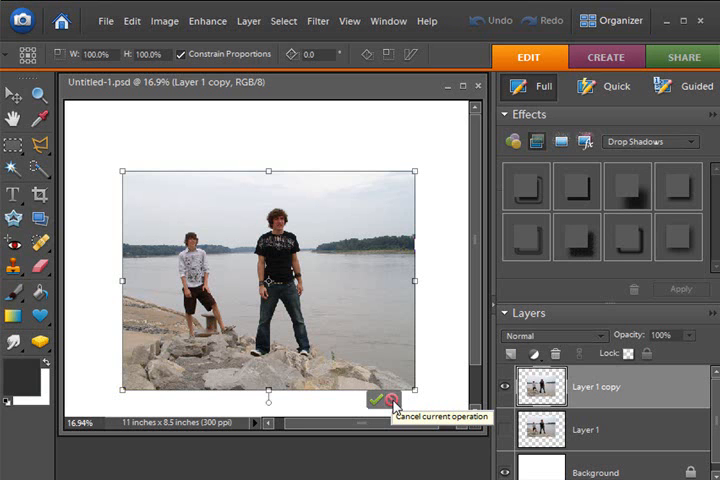
{"action": "left_click", "coordinate": [374, 400]}
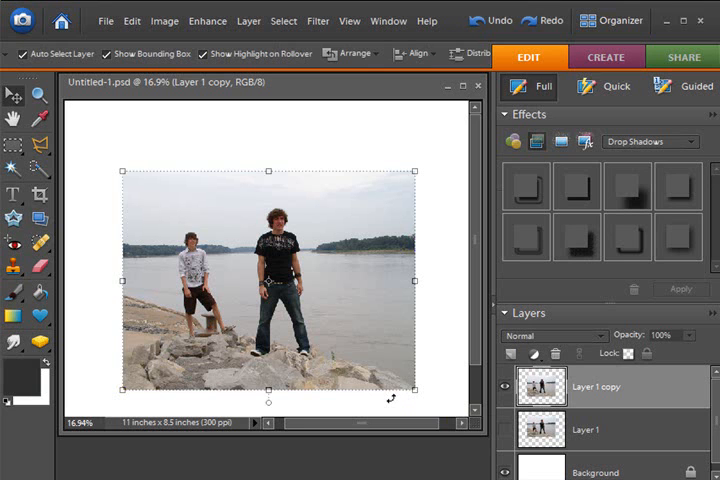
{"action": "mouse_move", "coordinate": [318, 156]}
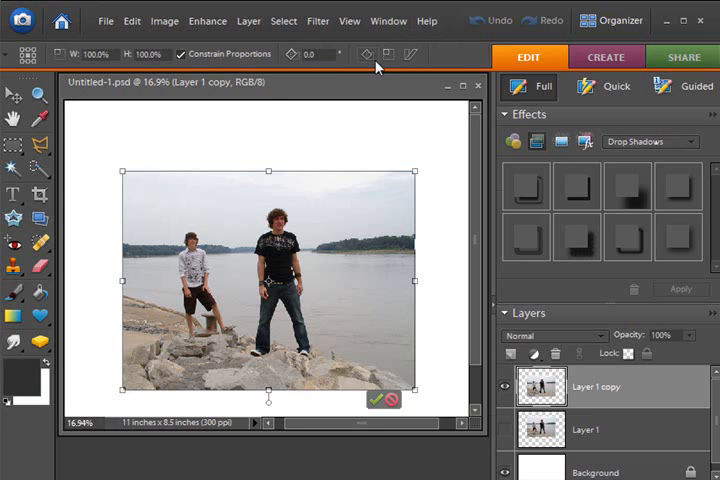
{"action": "mouse_move", "coordinate": [324, 70]}
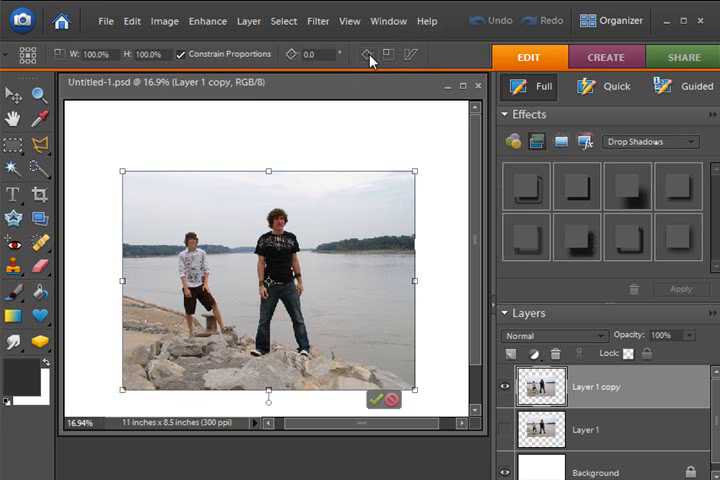
{"action": "mouse_move", "coordinate": [368, 54]}
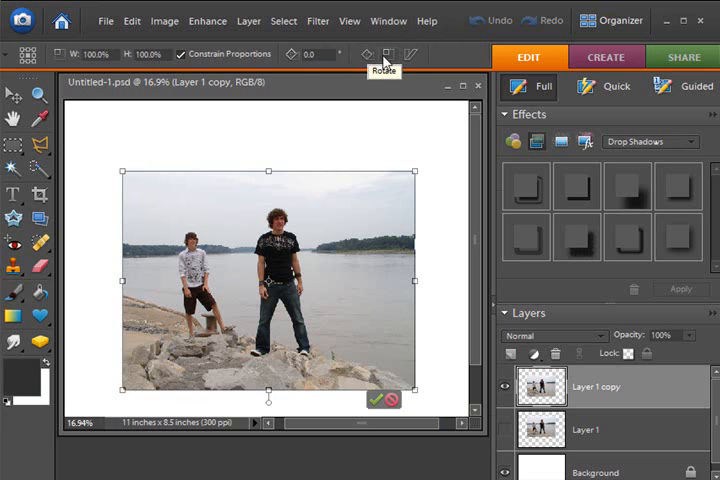
{"action": "mouse_move", "coordinate": [388, 64]}
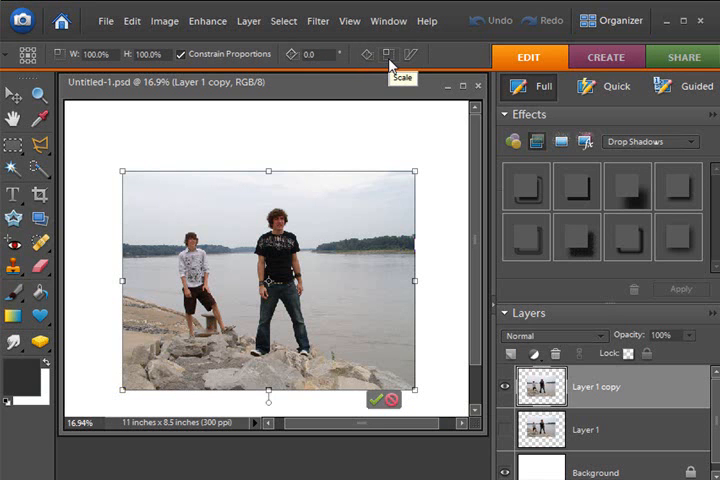
{"action": "mouse_move", "coordinate": [424, 88]}
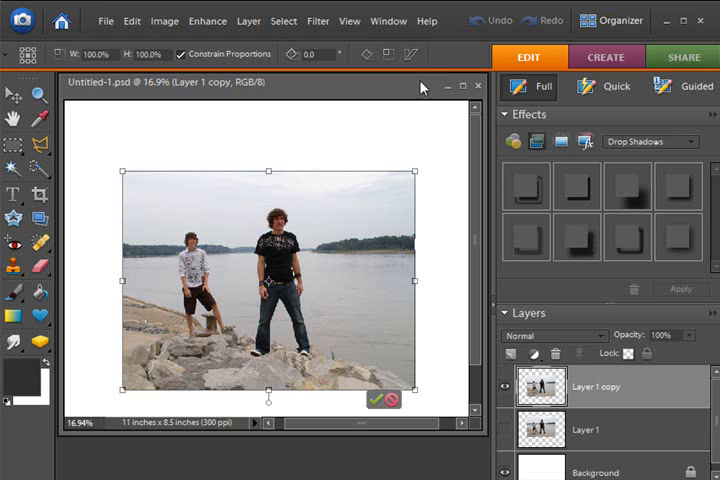
{"action": "mouse_move", "coordinate": [410, 54]}
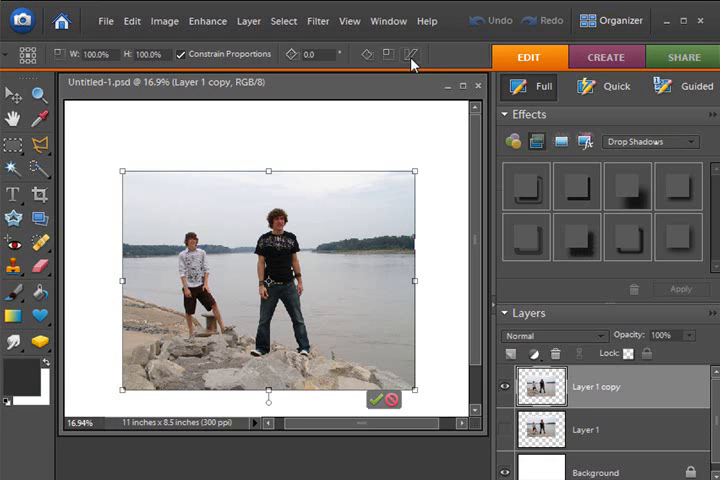
{"action": "mouse_move", "coordinate": [388, 54]}
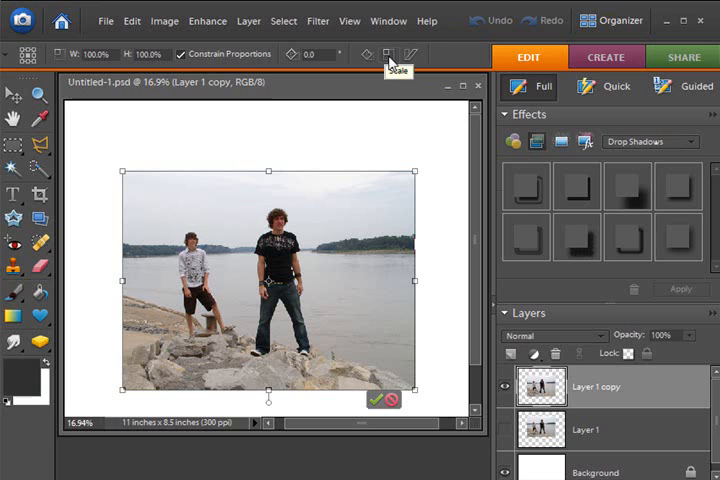
{"action": "mouse_move", "coordinate": [390, 54]}
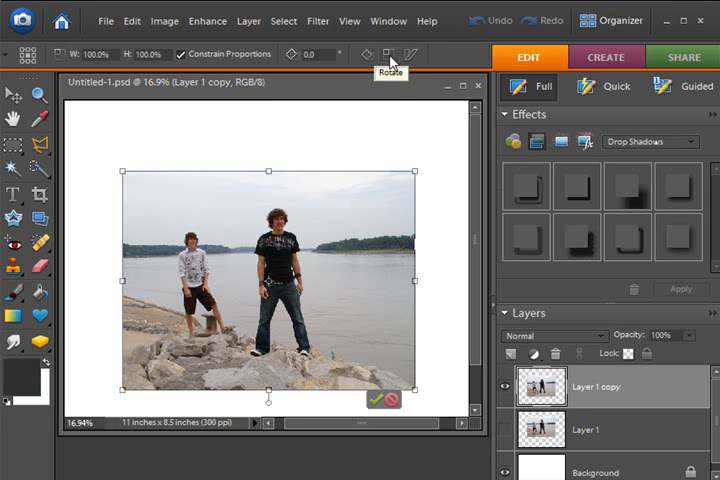
{"action": "mouse_move", "coordinate": [408, 68]}
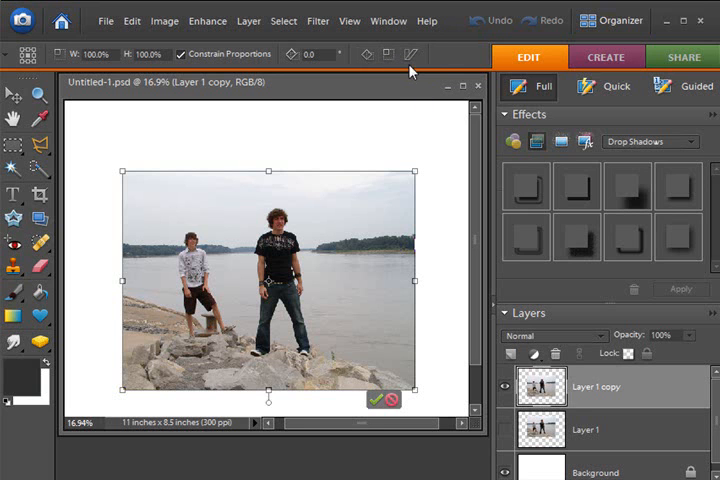
{"action": "mouse_move", "coordinate": [368, 54]}
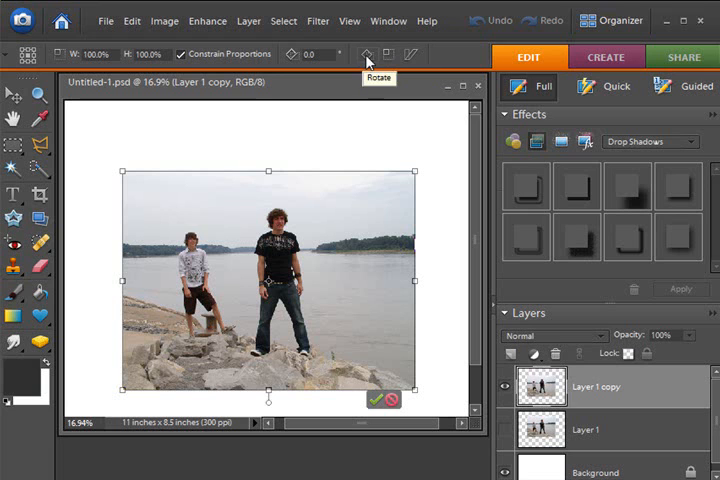
{"action": "mouse_move", "coordinate": [384, 104]}
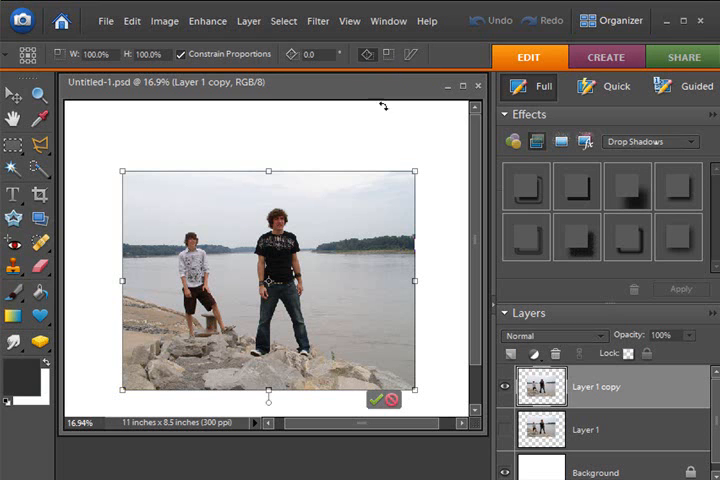
{"action": "mouse_move", "coordinate": [418, 164]}
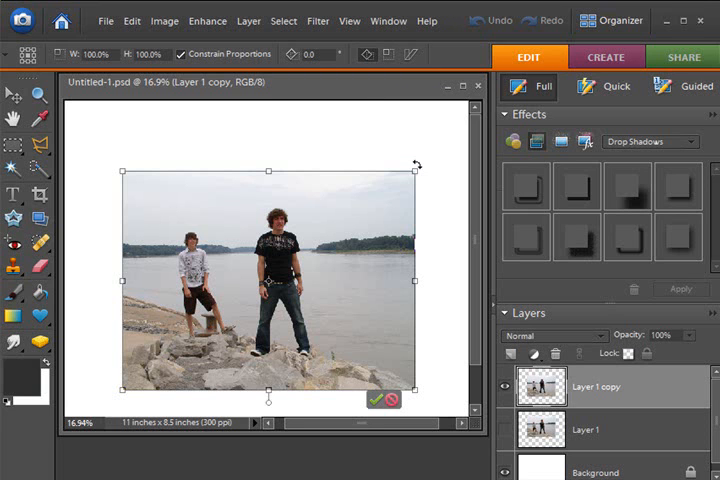
{"action": "mouse_move", "coordinate": [418, 164]}
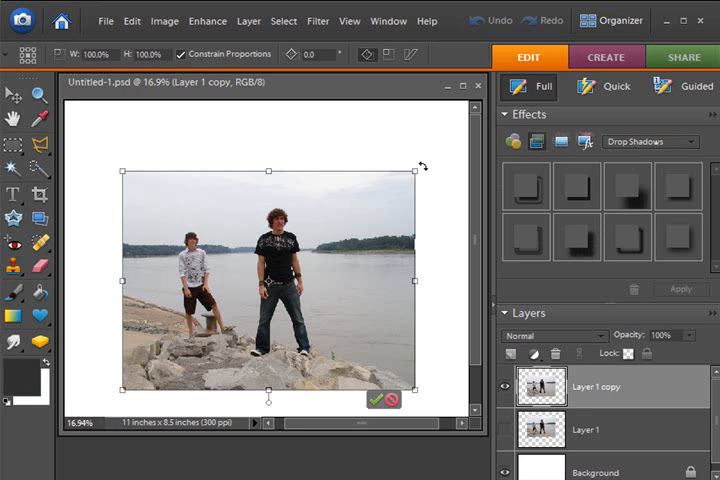
Step: Tilt the photo layer briefly, then discard the rotation with the red Cancel icon
{"action": "left_click_drag", "start_coordinate": [422, 164], "coordinate": [380, 130]}
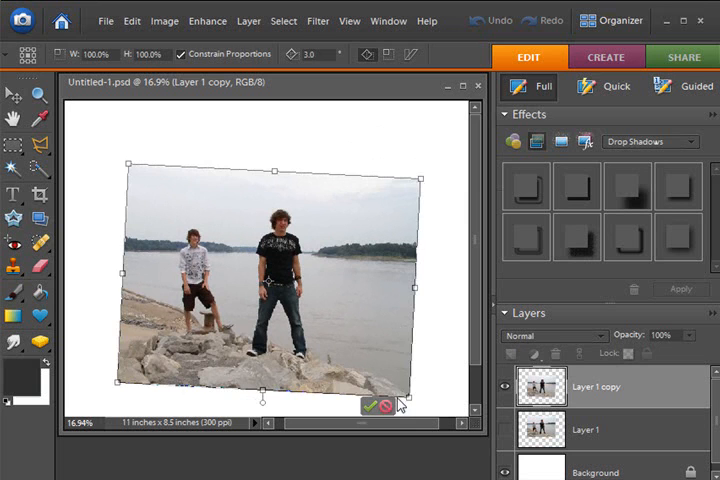
{"action": "left_click", "coordinate": [368, 404]}
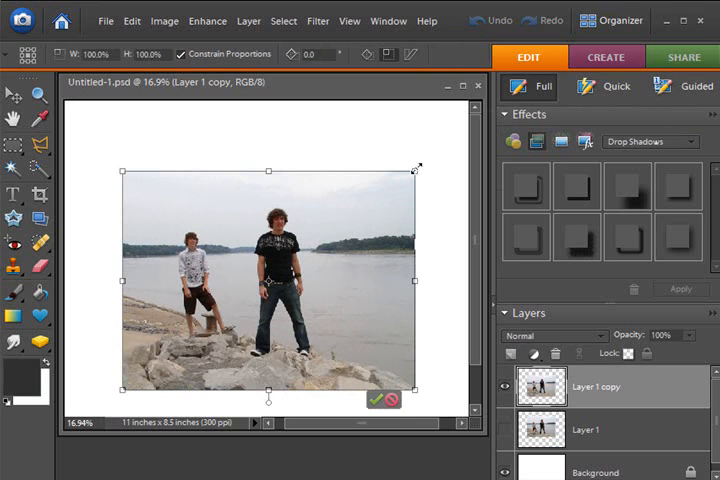
Step: Scale the photo proportionally down, back to full size, then to about 94.6%
{"action": "left_click_drag", "start_coordinate": [414, 168], "coordinate": [360, 212]}
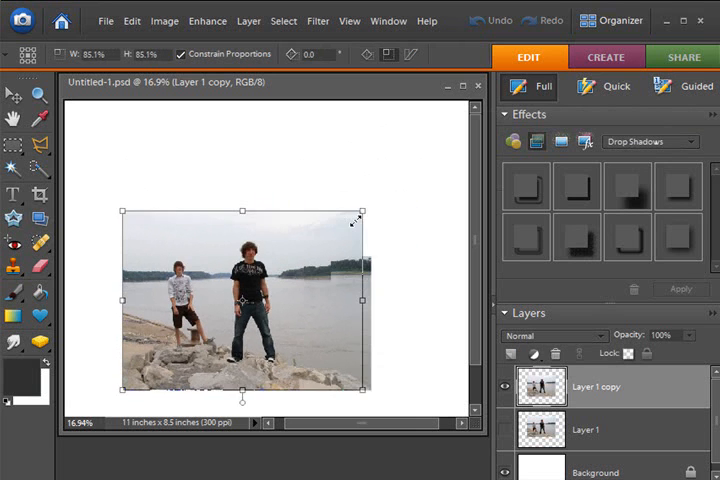
{"action": "left_click_drag", "start_coordinate": [360, 214], "coordinate": [432, 150]}
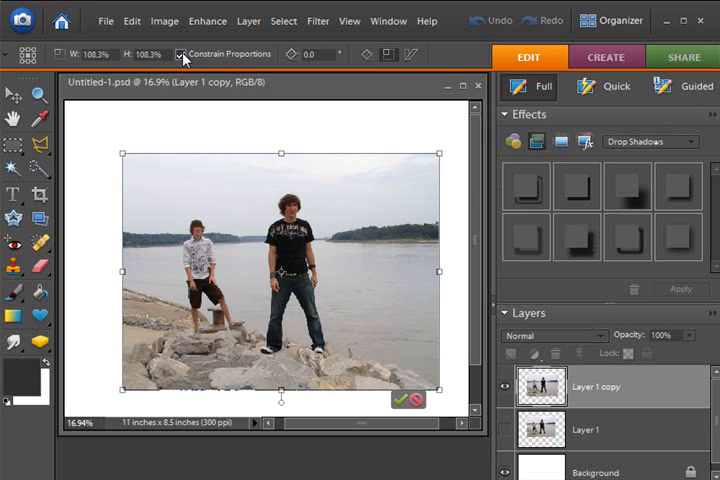
{"action": "mouse_move", "coordinate": [182, 54]}
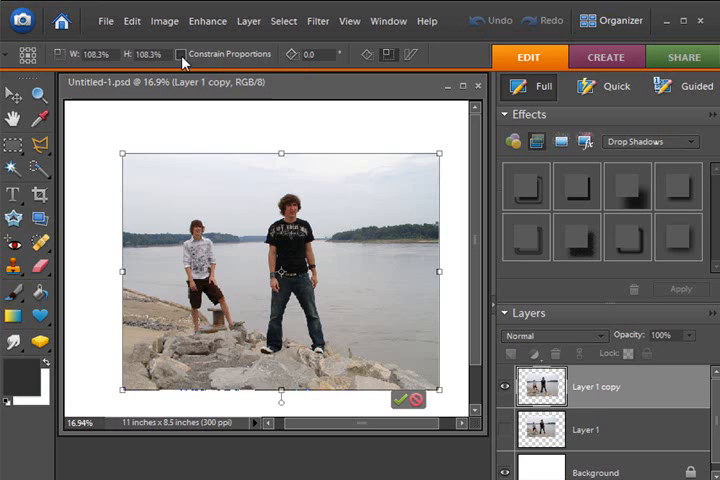
{"action": "mouse_move", "coordinate": [444, 126]}
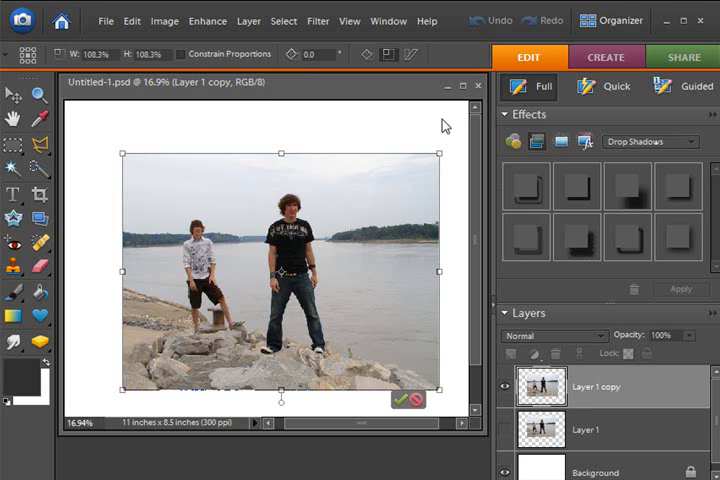
{"action": "mouse_move", "coordinate": [448, 152]}
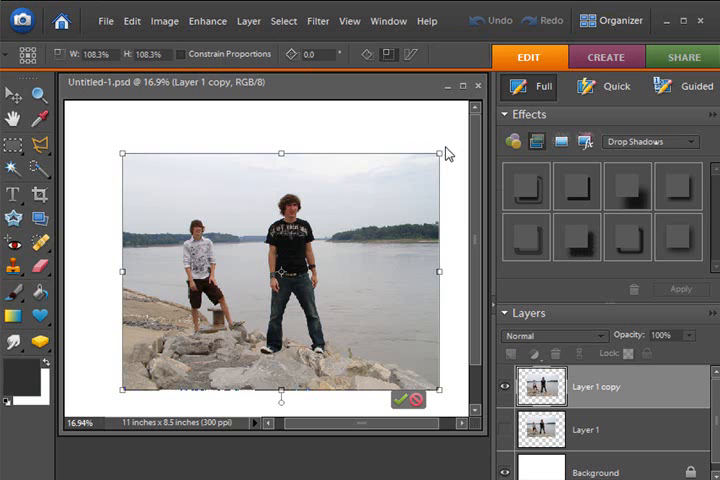
{"action": "mouse_move", "coordinate": [442, 152]}
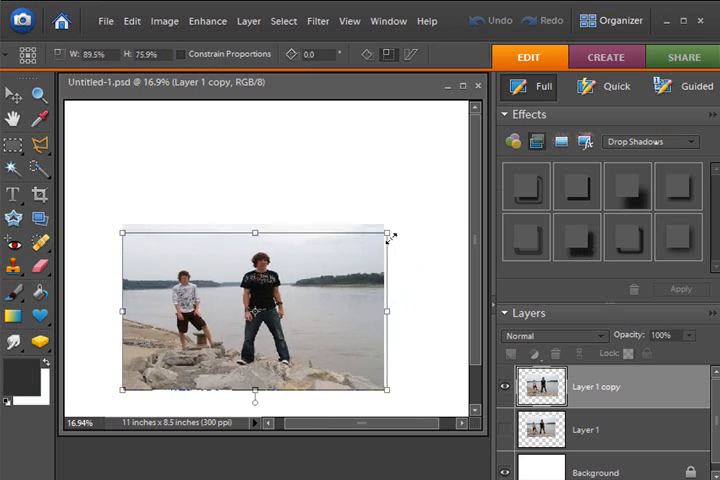
{"action": "left_click_drag", "start_coordinate": [390, 238], "coordinate": [356, 292]}
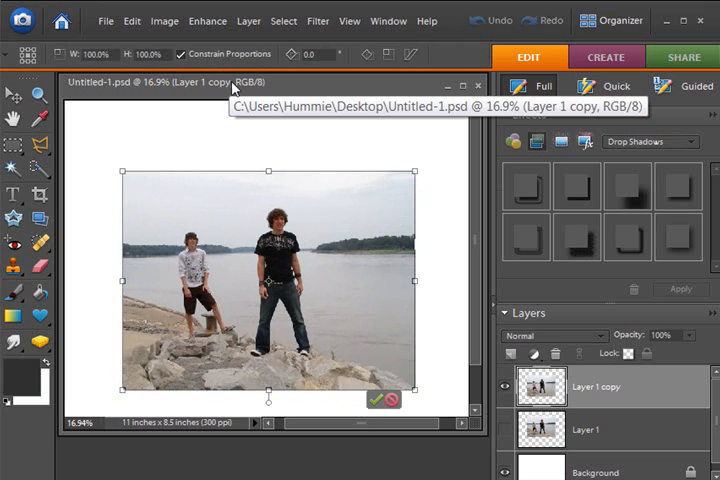
{"action": "mouse_move", "coordinate": [182, 54]}
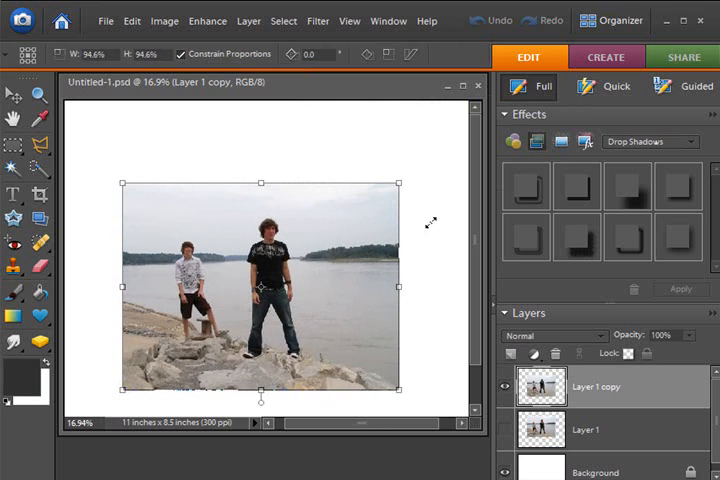
{"action": "mouse_move", "coordinate": [376, 400]}
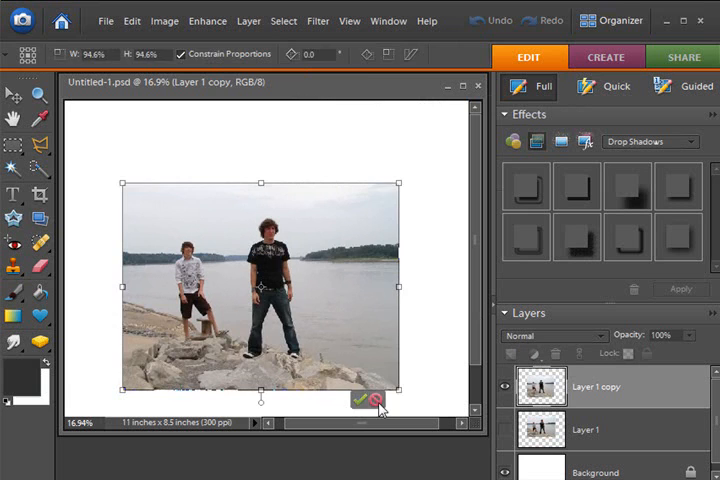
Step: Commit the resize so the photo layer stays at roughly 95%
{"action": "left_click", "coordinate": [364, 400]}
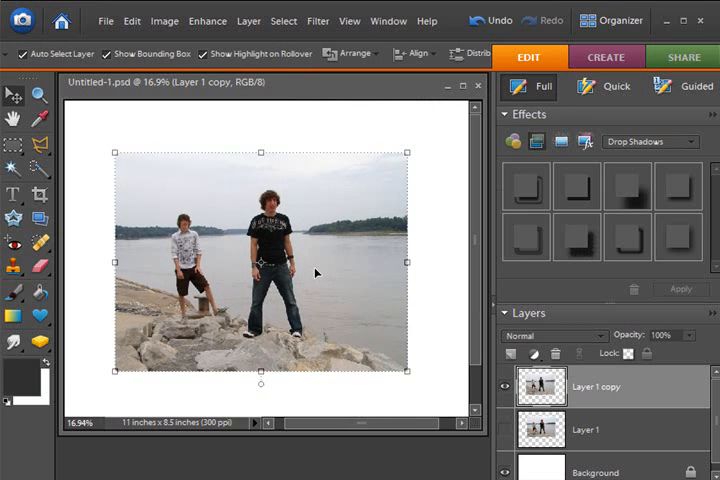
{"action": "mouse_move", "coordinate": [300, 252]}
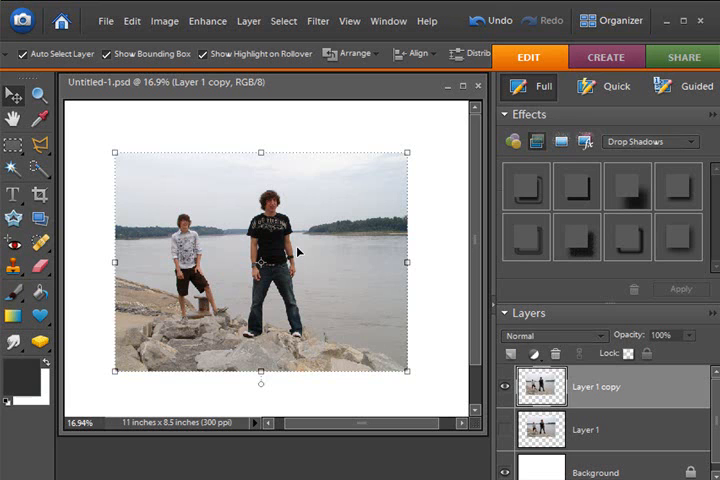
{"action": "mouse_move", "coordinate": [290, 264]}
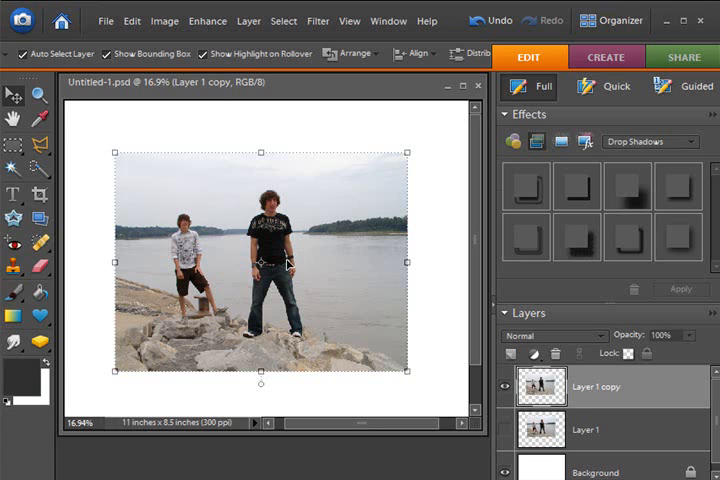
{"action": "mouse_move", "coordinate": [220, 104]}
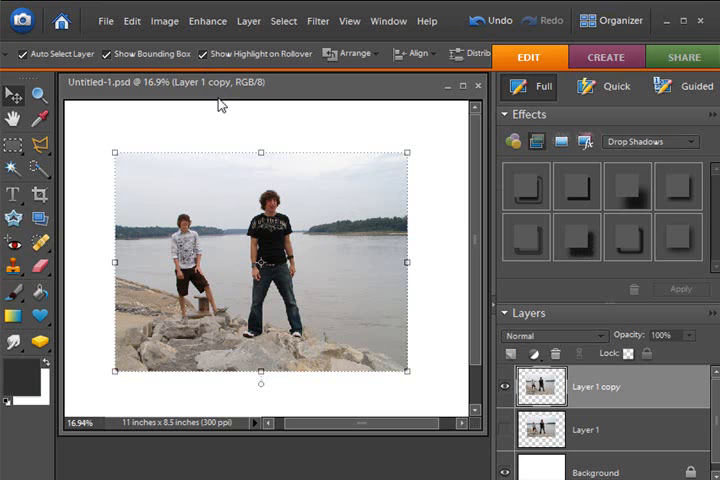
{"action": "mouse_move", "coordinate": [408, 150]}
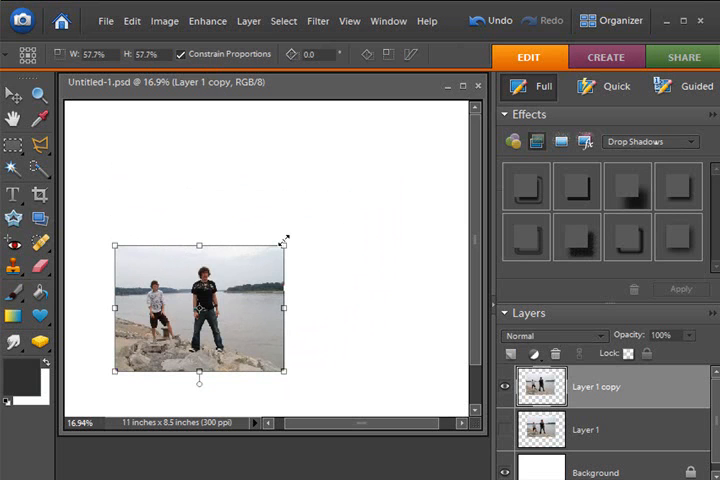
{"action": "left_click_drag", "start_coordinate": [284, 244], "coordinate": [396, 160]}
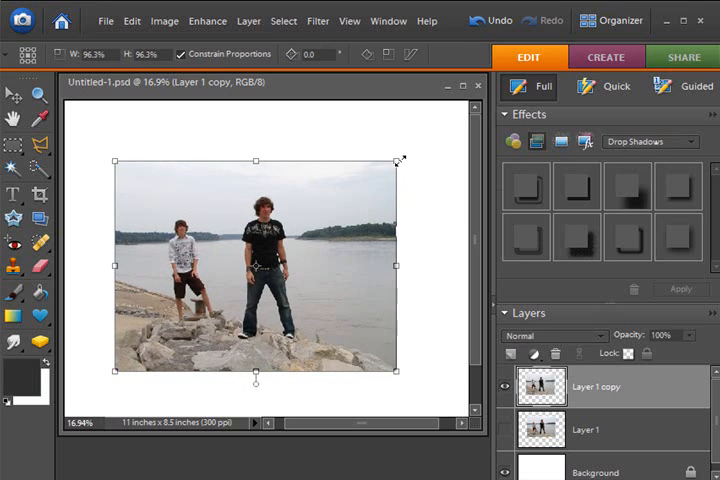
{"action": "left_click_drag", "start_coordinate": [400, 160], "coordinate": [418, 164]}
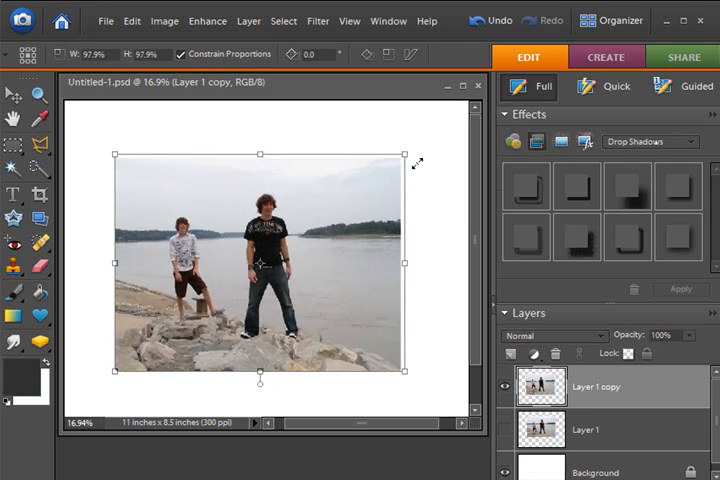
{"action": "left_click", "coordinate": [14, 92]}
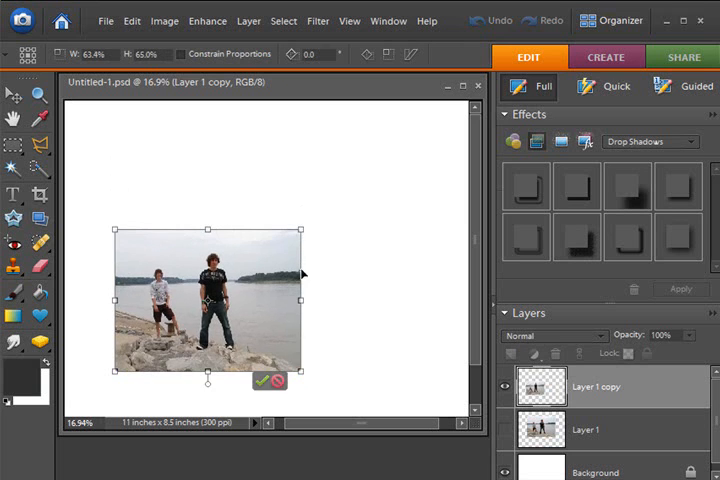
{"action": "left_click", "coordinate": [262, 380]}
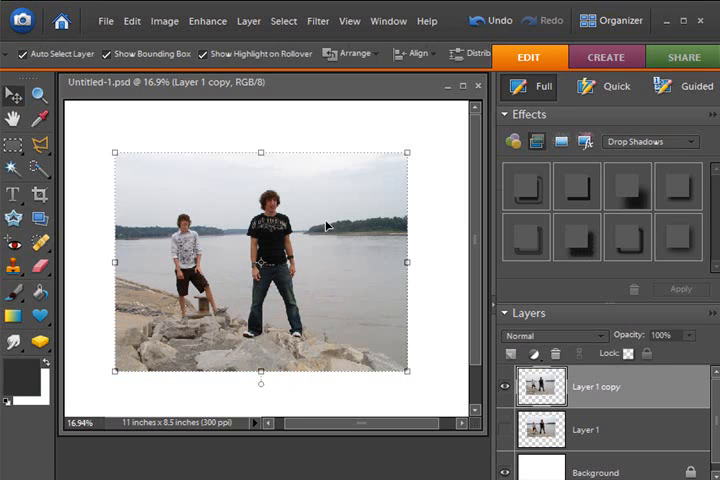
{"action": "mouse_move", "coordinate": [312, 228]}
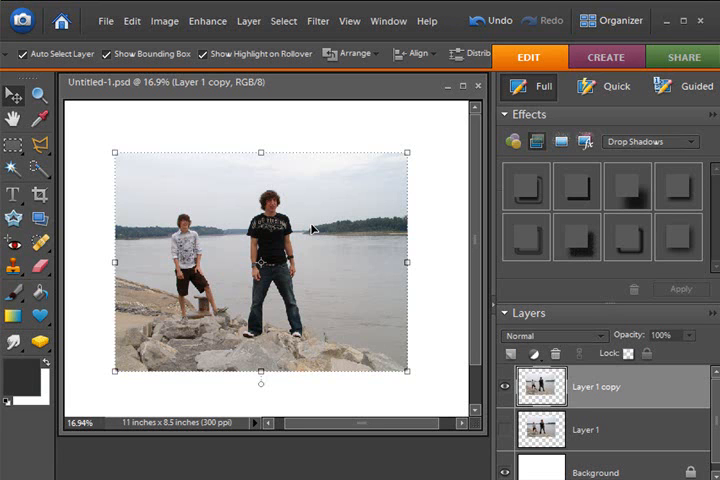
{"action": "mouse_move", "coordinate": [408, 156]}
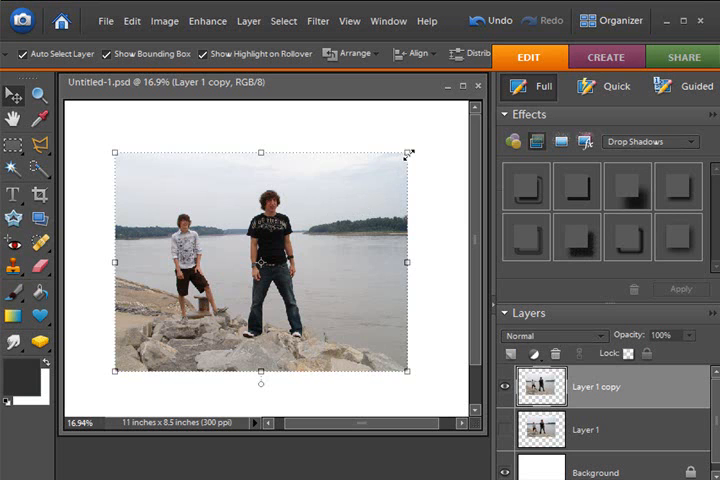
{"action": "left_click_drag", "start_coordinate": [408, 152], "coordinate": [390, 168]}
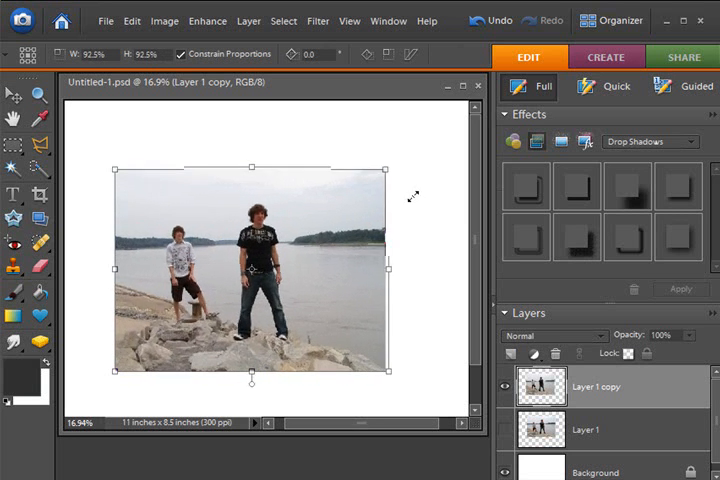
{"action": "left_click", "coordinate": [14, 92]}
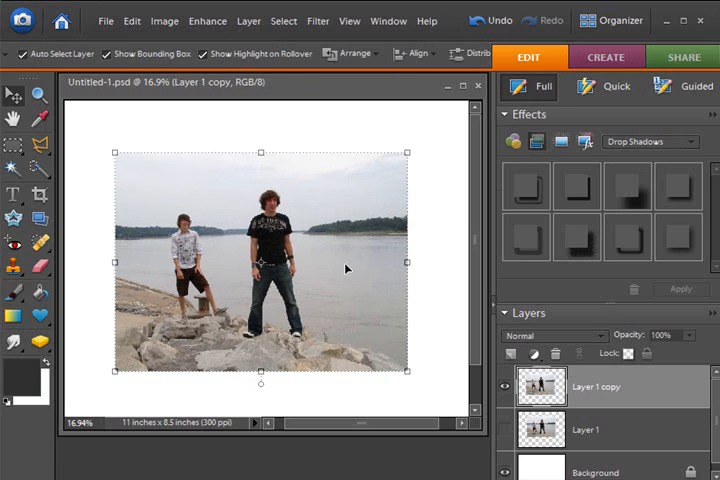
{"action": "mouse_move", "coordinate": [312, 188]}
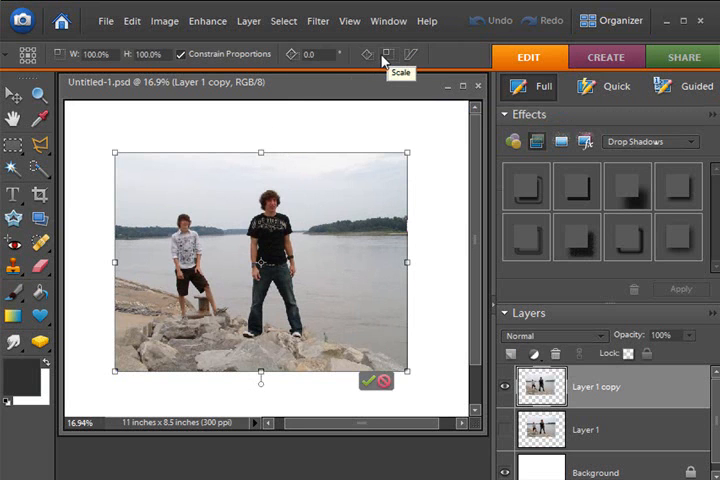
{"action": "mouse_move", "coordinate": [366, 54]}
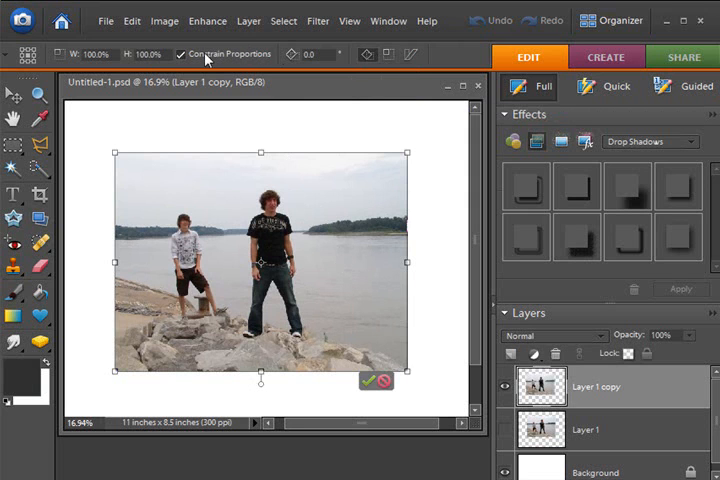
{"action": "mouse_move", "coordinate": [182, 54]}
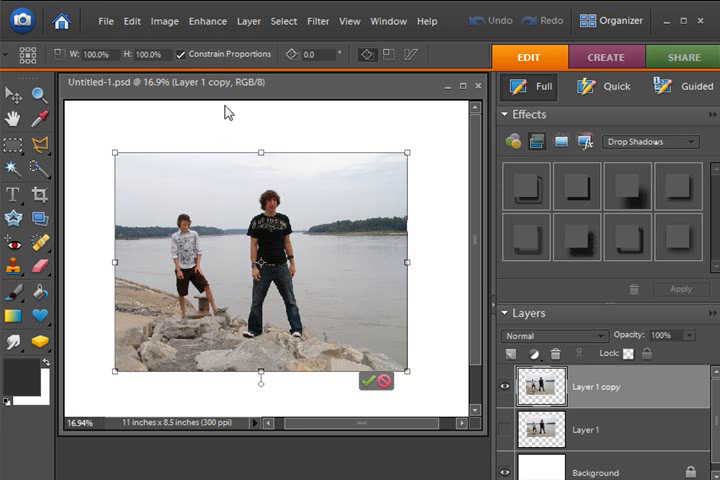
{"action": "mouse_move", "coordinate": [388, 62]}
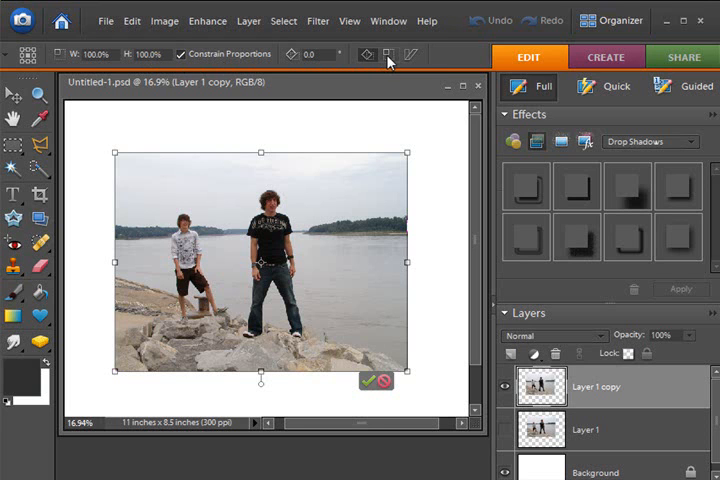
{"action": "mouse_move", "coordinate": [388, 56]}
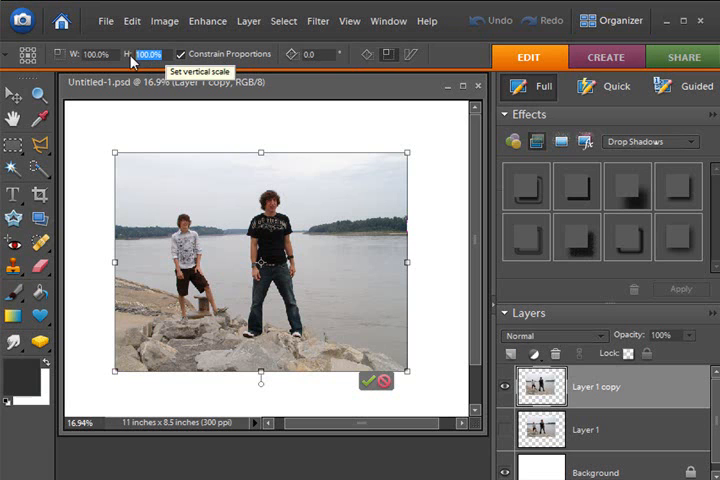
{"action": "mouse_move", "coordinate": [228, 144]}
{"action": "type", "text": "50"}
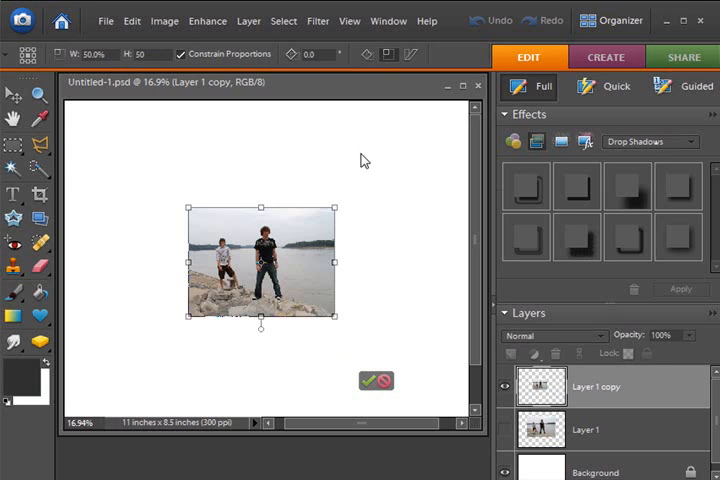
Step: Cancel the pending Free Transform so the copied photo layer stays as it was
{"action": "left_click", "coordinate": [368, 380]}
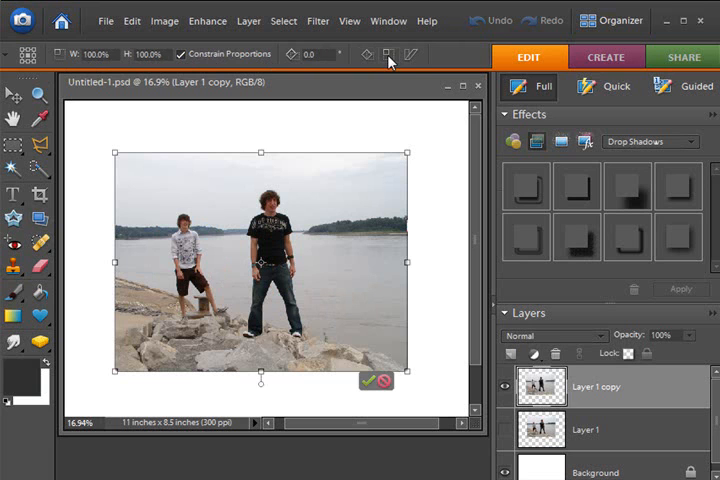
{"action": "mouse_move", "coordinate": [64, 64]}
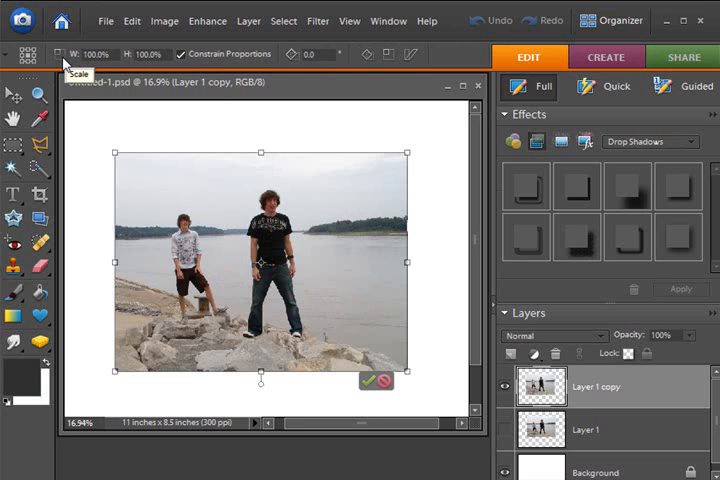
{"action": "mouse_move", "coordinate": [392, 68]}
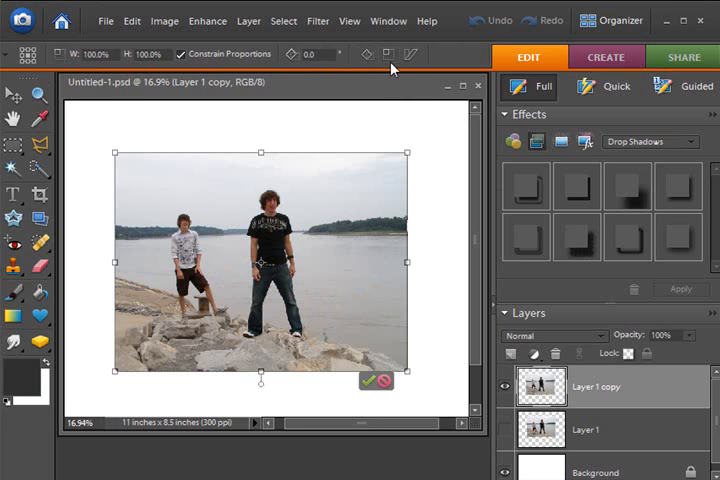
{"action": "mouse_move", "coordinate": [390, 382]}
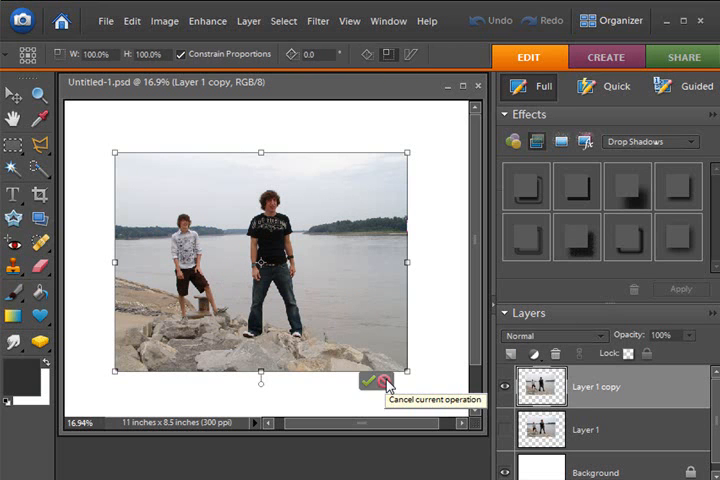
{"action": "left_click", "coordinate": [368, 380]}
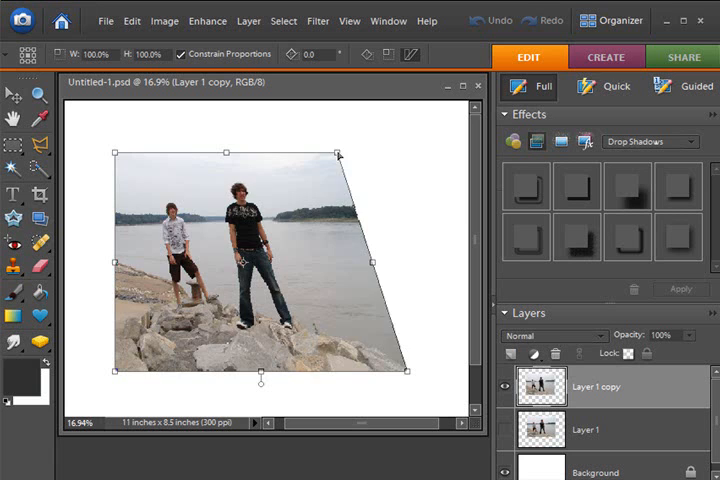
{"action": "left_click_drag", "start_coordinate": [356, 156], "coordinate": [406, 226]}
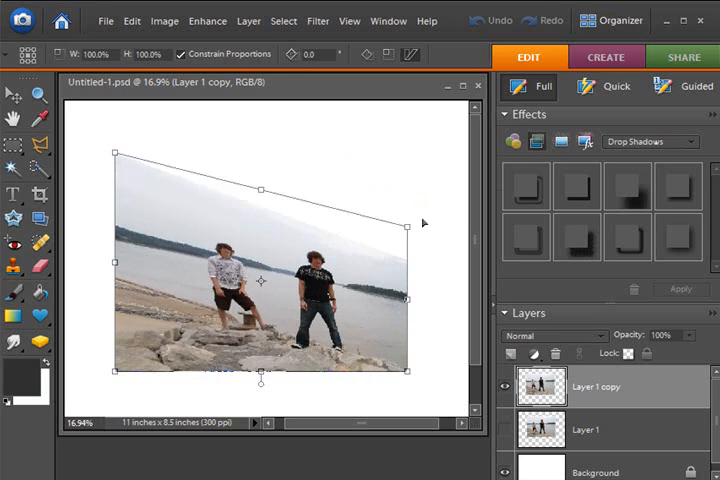
{"action": "left_click", "coordinate": [370, 380]}
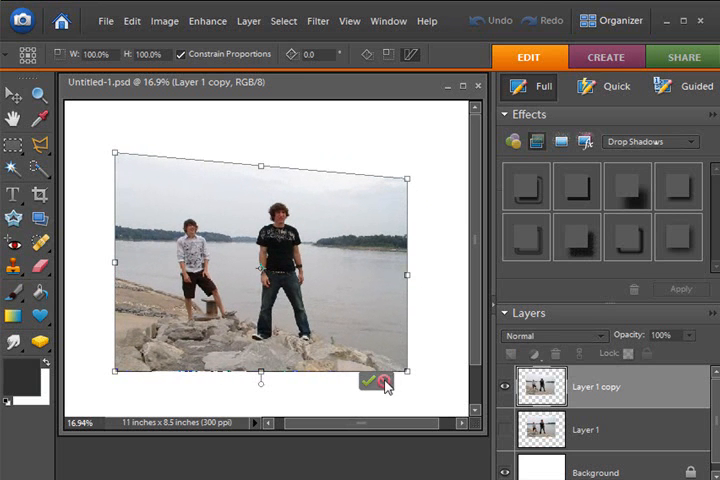
{"action": "mouse_move", "coordinate": [388, 384]}
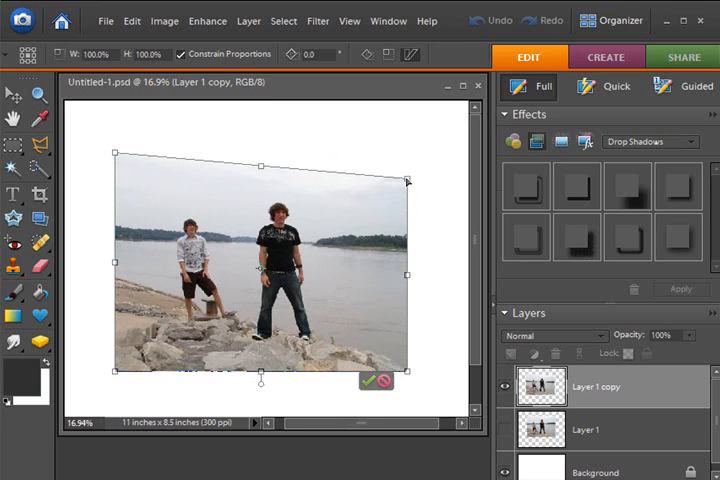
{"action": "left_click", "coordinate": [368, 380]}
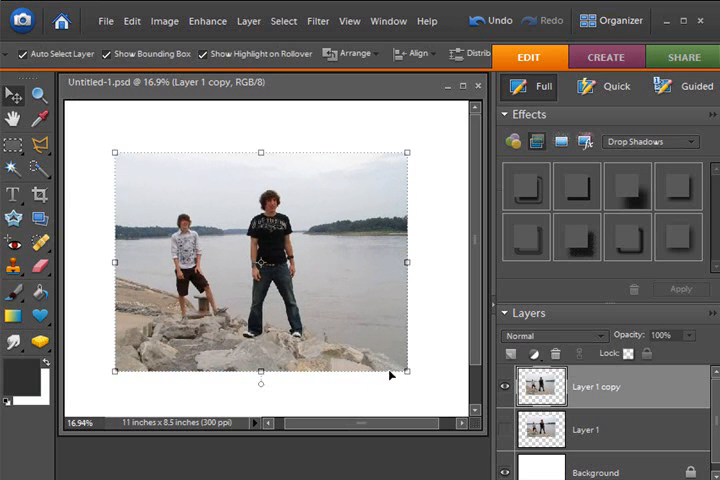
{"action": "mouse_move", "coordinate": [350, 128]}
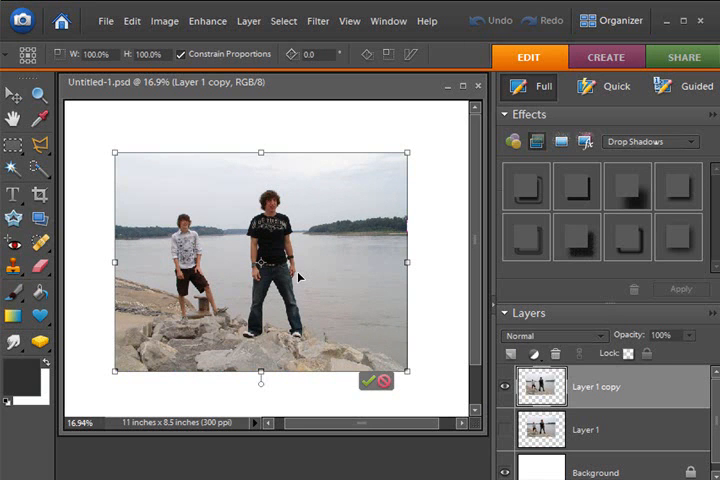
{"action": "mouse_move", "coordinate": [408, 156]}
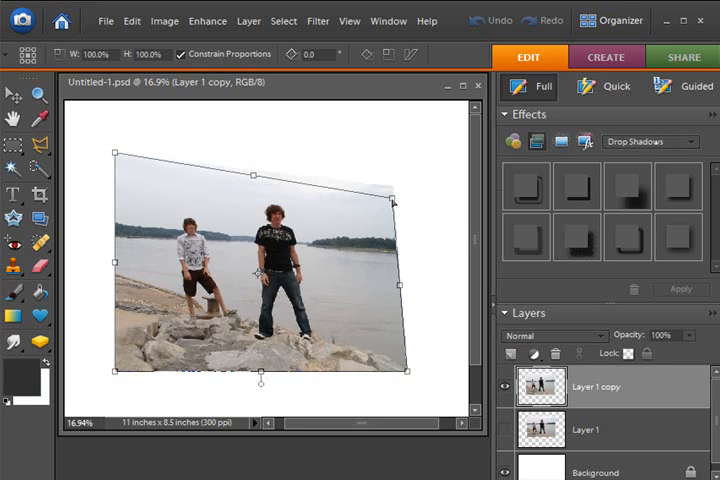
{"action": "left_click_drag", "start_coordinate": [396, 200], "coordinate": [360, 178]}
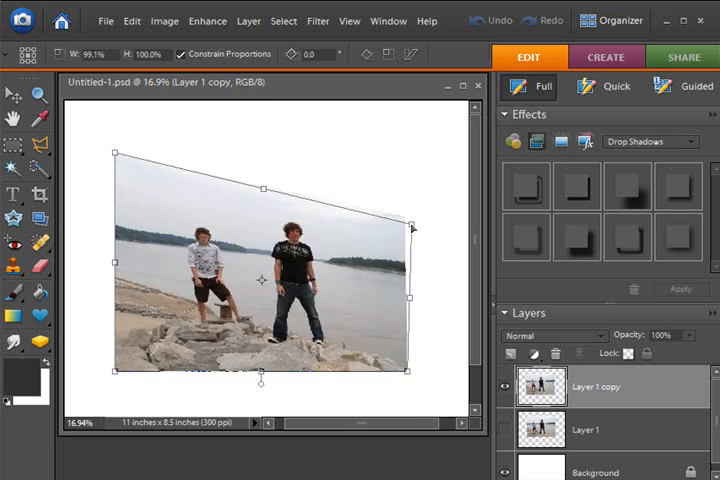
{"action": "left_click_drag", "start_coordinate": [410, 228], "coordinate": [420, 336]}
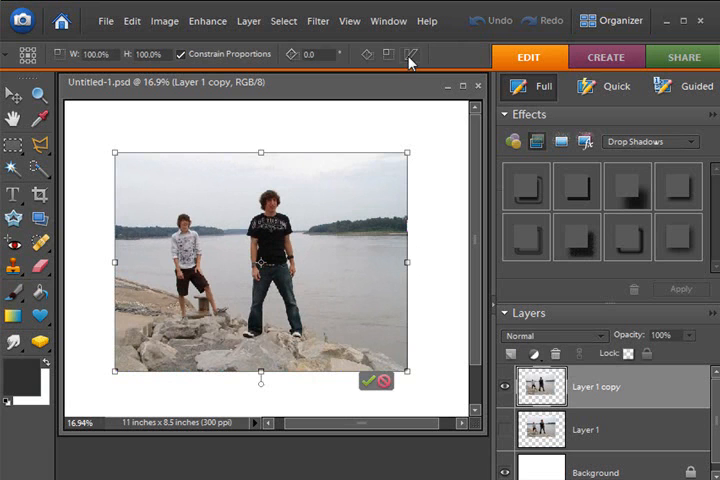
{"action": "mouse_move", "coordinate": [276, 56]}
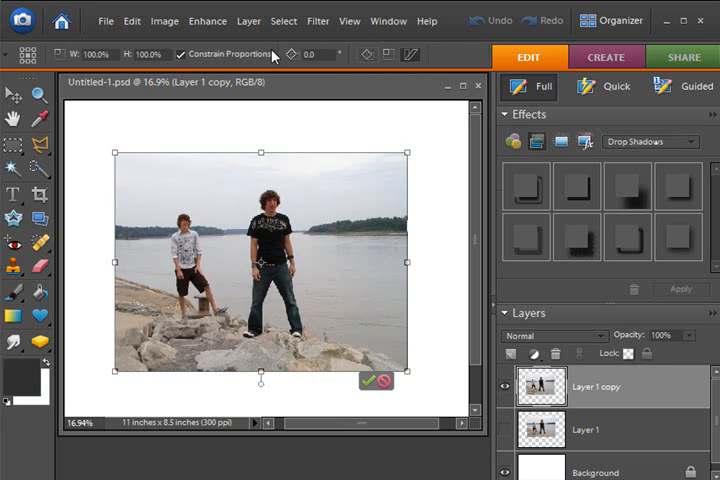
{"action": "mouse_move", "coordinate": [182, 62]}
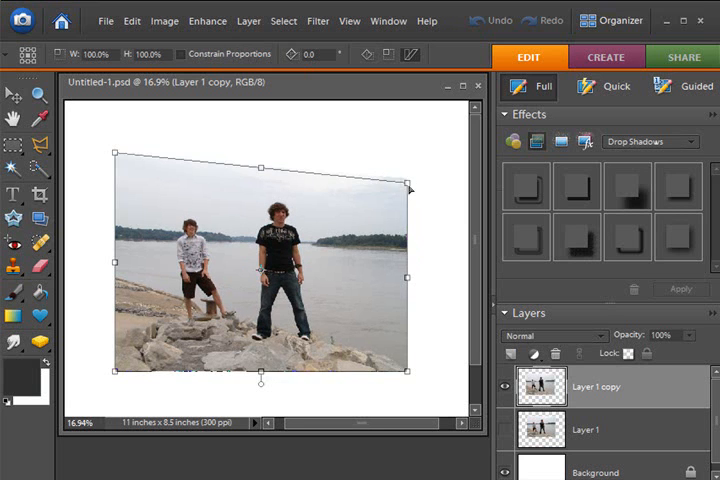
{"action": "left_click_drag", "start_coordinate": [408, 188], "coordinate": [408, 304]}
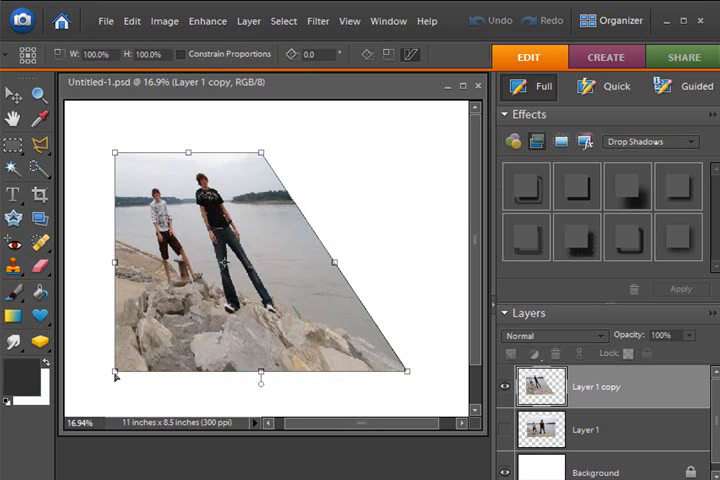
{"action": "left_click_drag", "start_coordinate": [114, 368], "coordinate": [114, 310]}
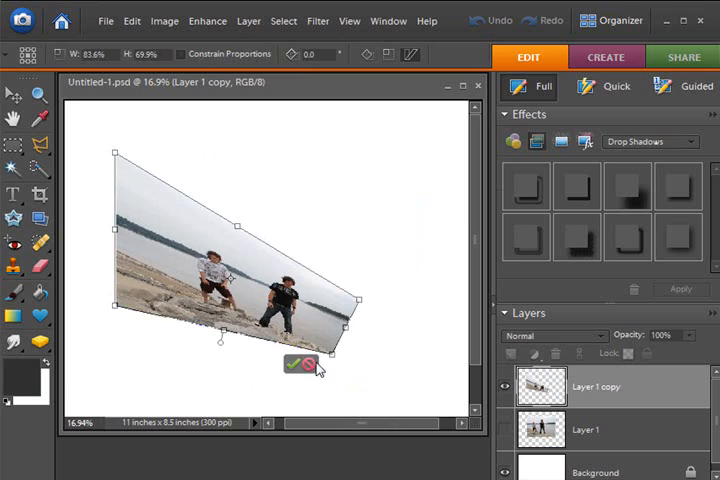
{"action": "left_click", "coordinate": [292, 364]}
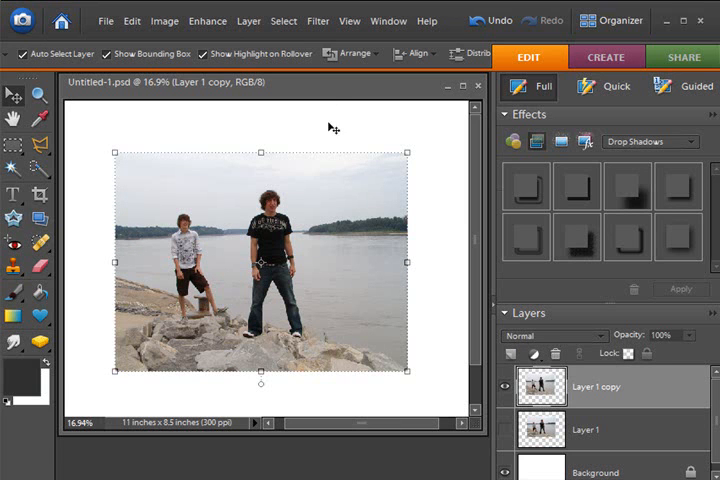
{"action": "mouse_move", "coordinate": [362, 96]}
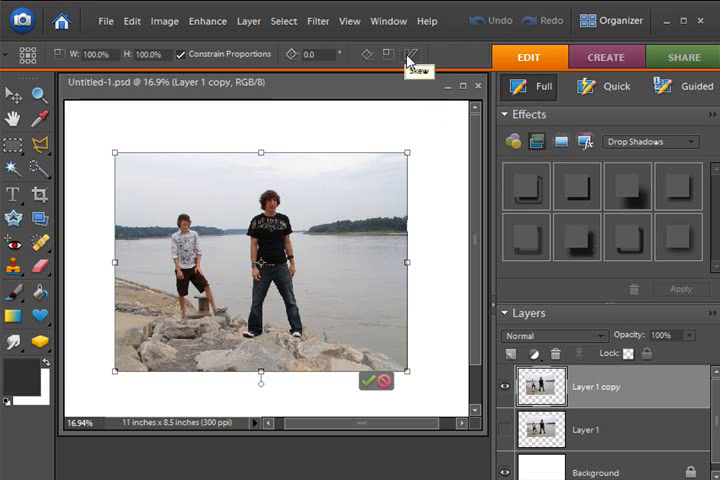
{"action": "mouse_move", "coordinate": [404, 144]}
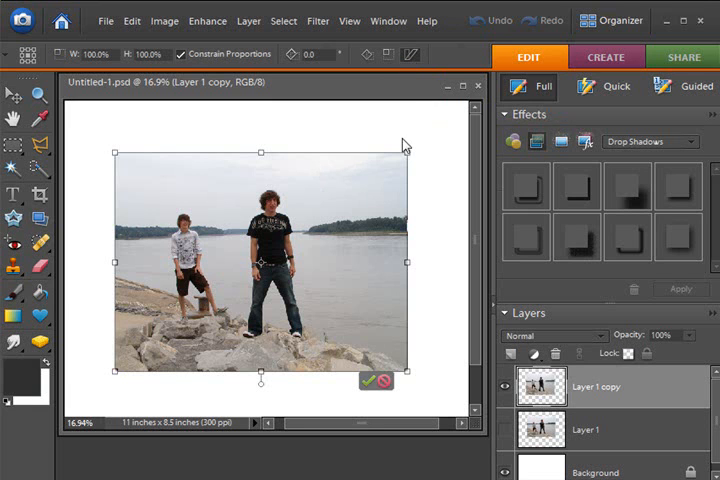
{"action": "mouse_move", "coordinate": [406, 156]}
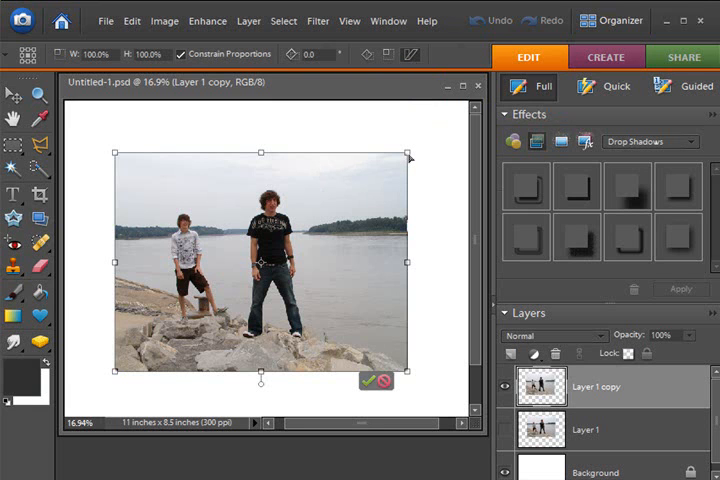
Step: Rotate the photo around its corner, then cancel to restore the upright photo
{"action": "left_click_drag", "start_coordinate": [408, 152], "coordinate": [408, 292]}
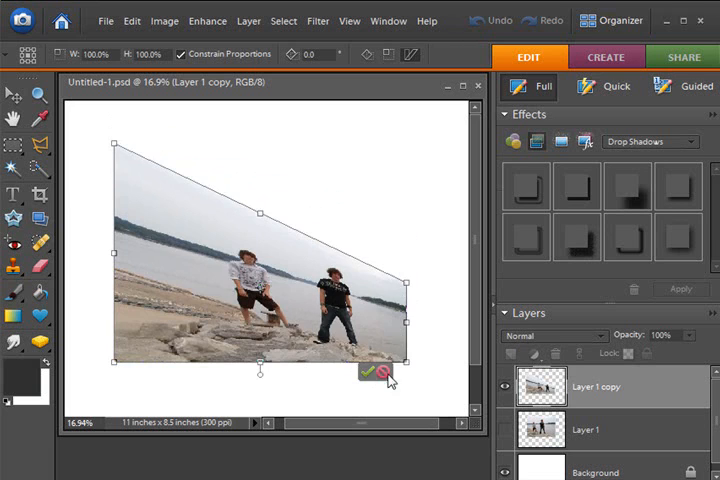
{"action": "left_click", "coordinate": [370, 372]}
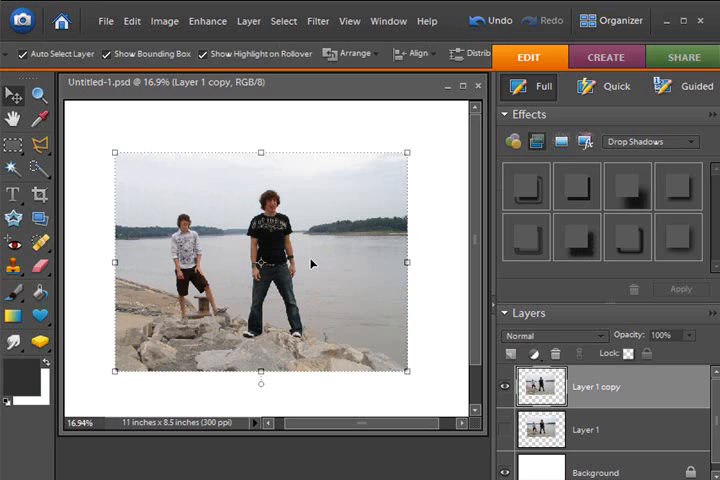
{"action": "mouse_move", "coordinate": [320, 182]}
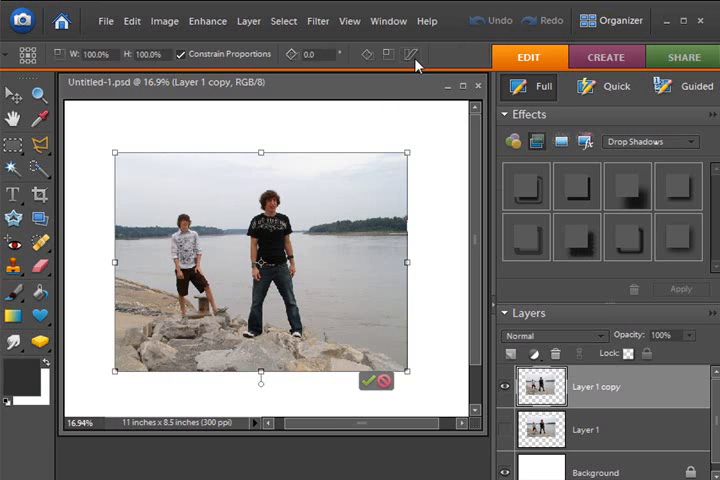
{"action": "mouse_move", "coordinate": [350, 180]}
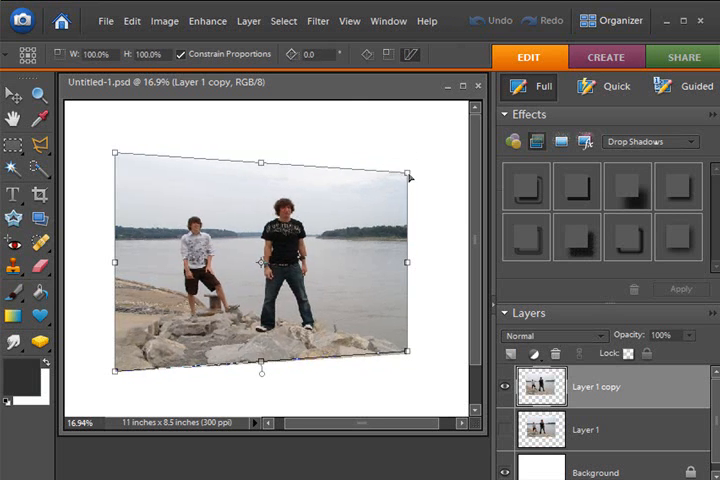
Step: Tilt and shrink the photo layer from its corner handle and commit the transform
{"action": "left_click_drag", "start_coordinate": [408, 176], "coordinate": [388, 148]}
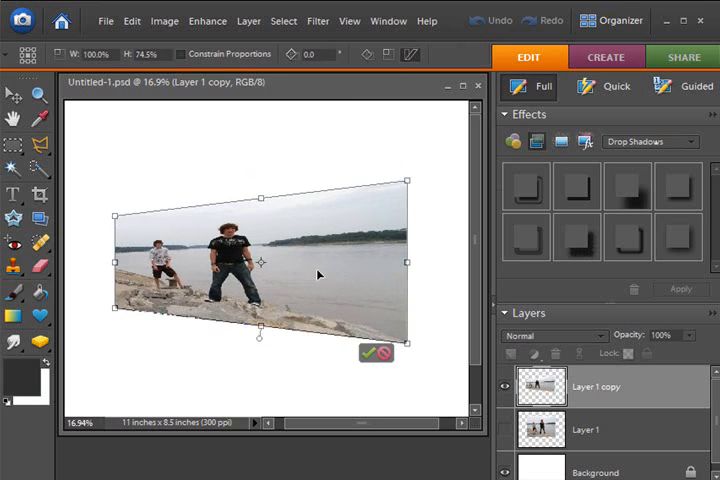
{"action": "mouse_move", "coordinate": [380, 312]}
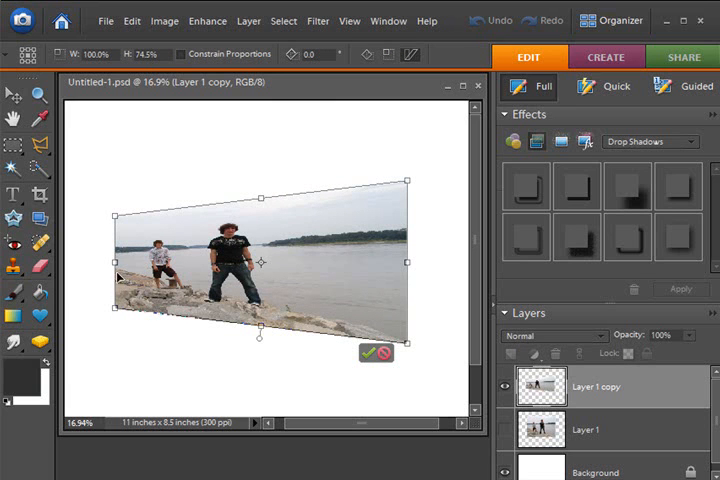
{"action": "mouse_move", "coordinate": [304, 230]}
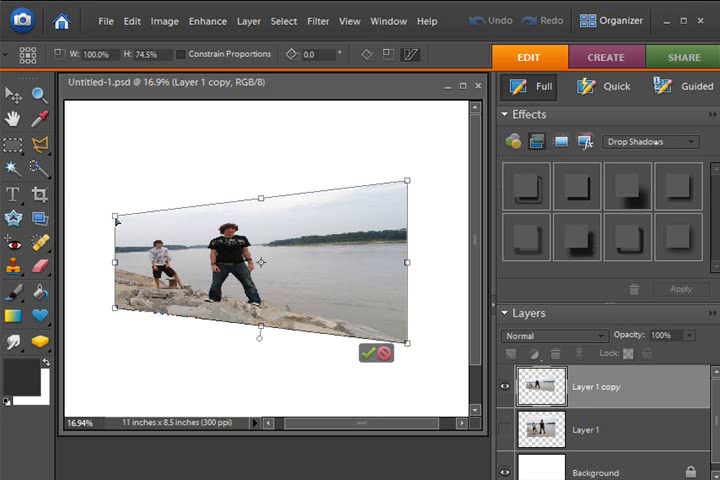
{"action": "left_click", "coordinate": [368, 352]}
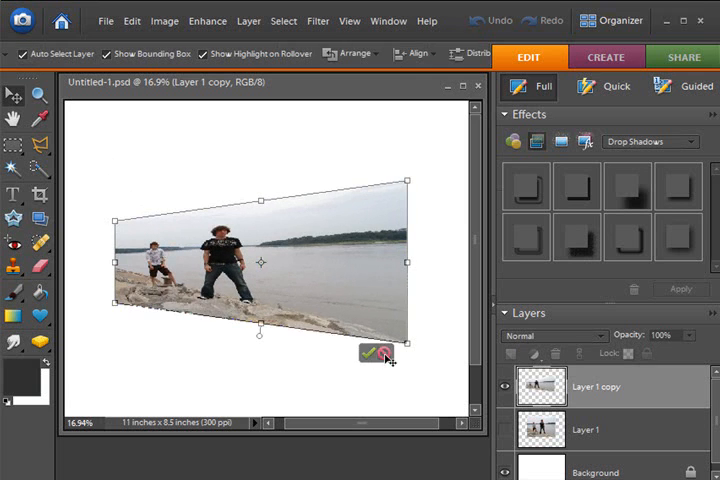
Step: Undo the tilt so the river photo layer sits upright again
{"action": "left_click", "coordinate": [370, 354]}
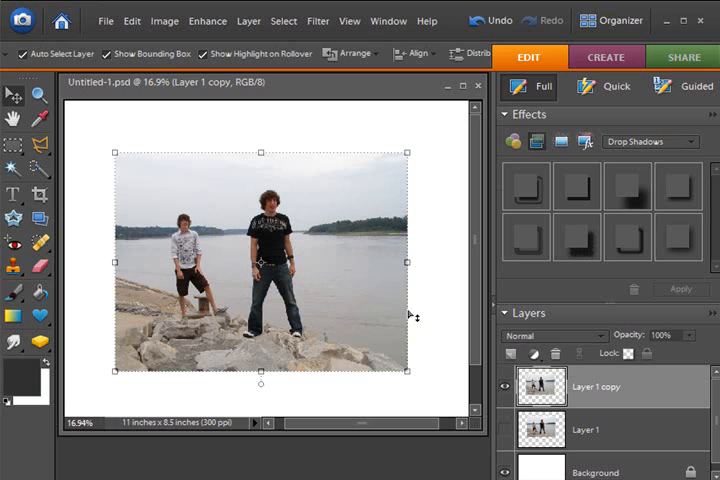
{"action": "mouse_move", "coordinate": [370, 138]}
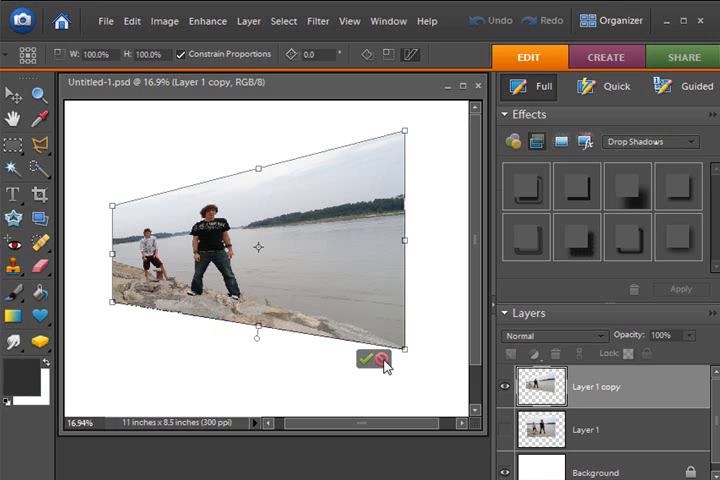
{"action": "mouse_move", "coordinate": [384, 360]}
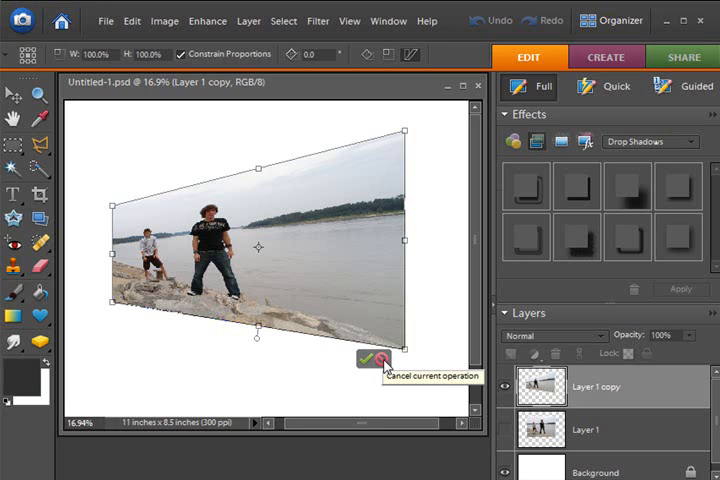
{"action": "mouse_move", "coordinate": [384, 360]}
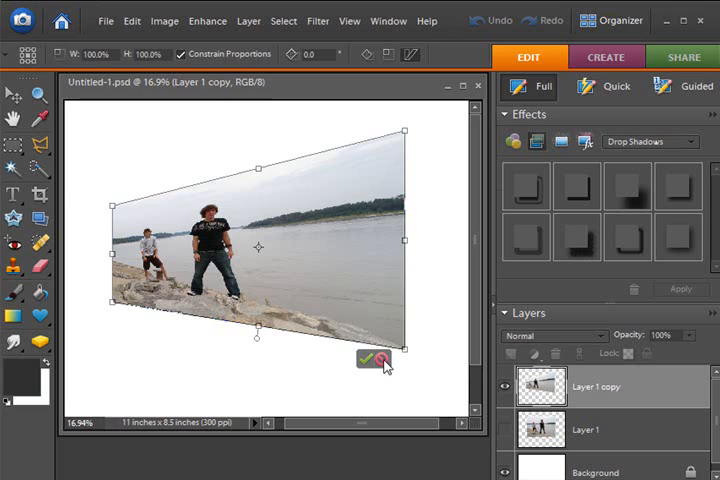
Step: Cancel the pending skews, then slant the photo's top-right corner upward into a distorted shape
{"action": "left_click", "coordinate": [368, 360]}
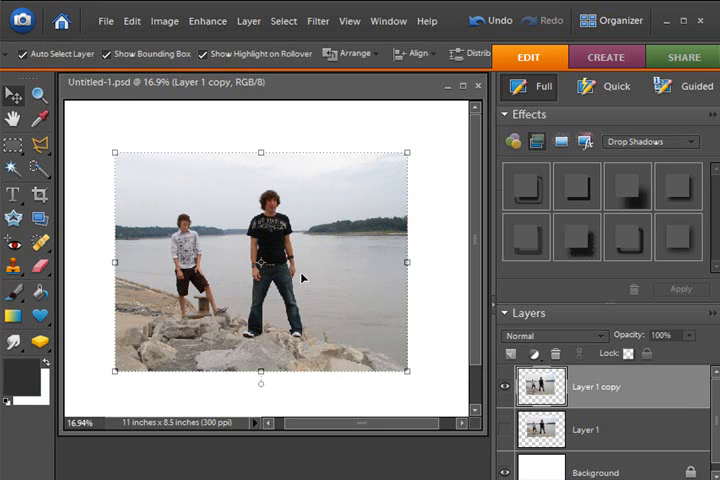
{"action": "mouse_move", "coordinate": [268, 256]}
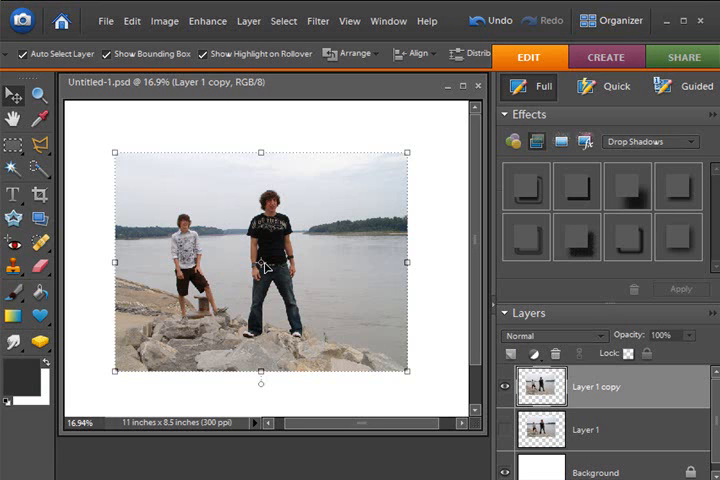
{"action": "mouse_move", "coordinate": [408, 156]}
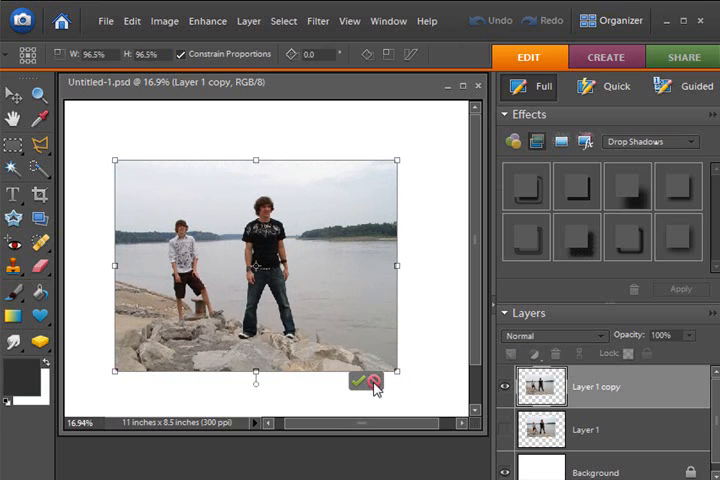
{"action": "left_click", "coordinate": [356, 382]}
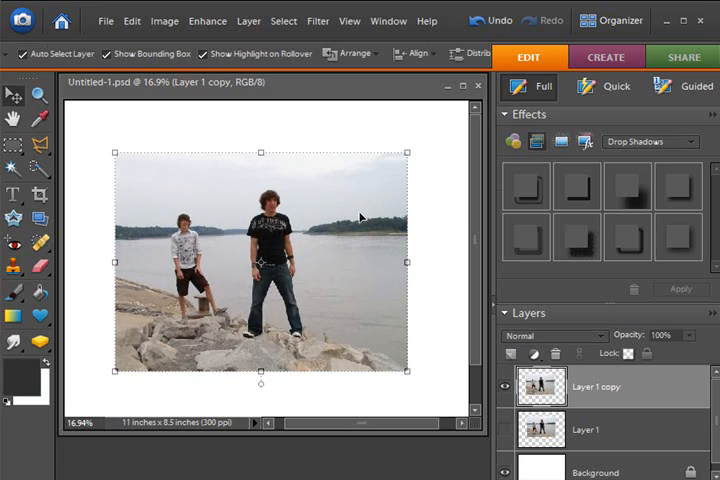
{"action": "mouse_move", "coordinate": [400, 192]}
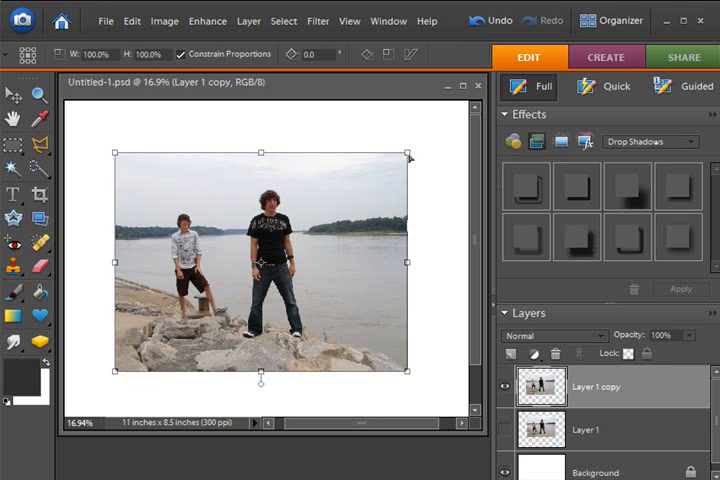
{"action": "left_click_drag", "start_coordinate": [408, 152], "coordinate": [384, 268]}
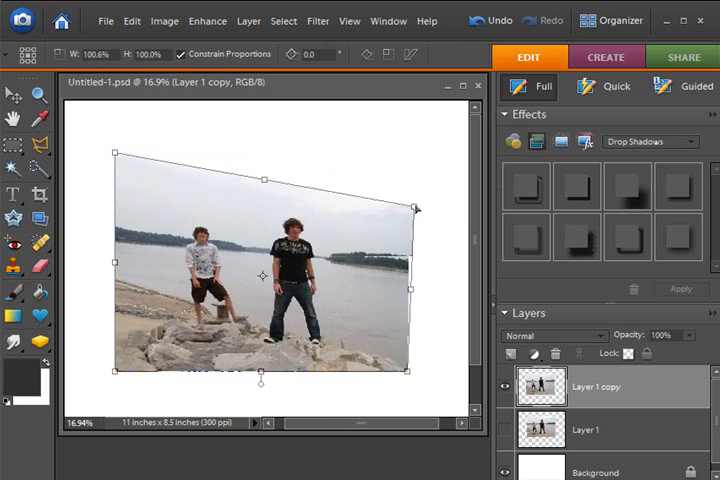
{"action": "left_click_drag", "start_coordinate": [414, 208], "coordinate": [392, 184]}
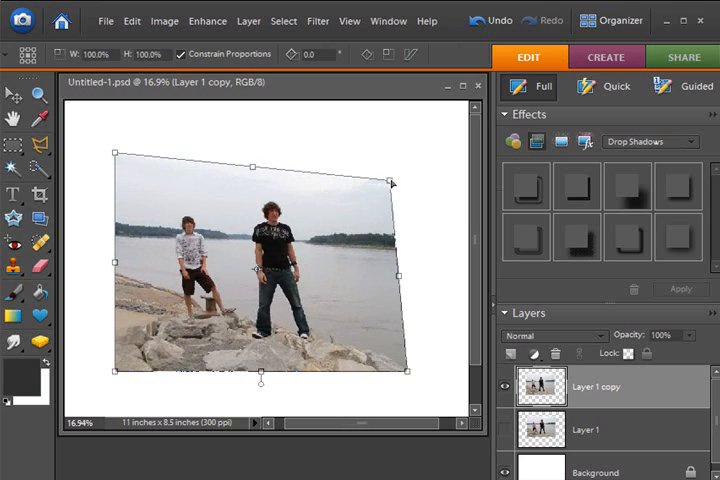
{"action": "left_click_drag", "start_coordinate": [392, 182], "coordinate": [384, 168]}
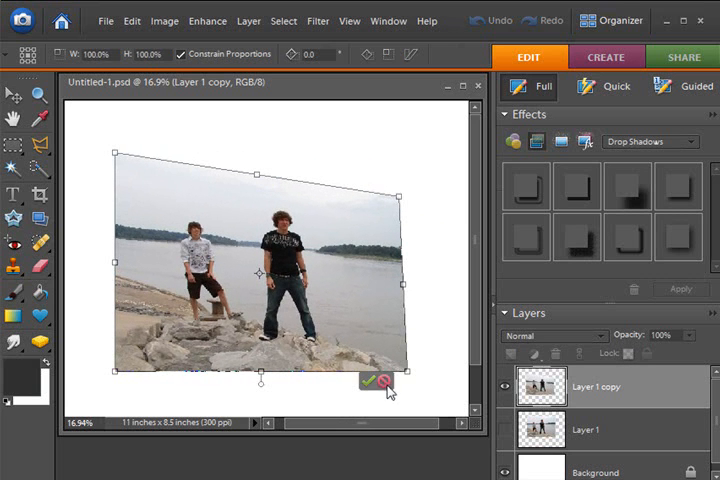
Step: Discard the current distortion and cancel the perspective attempt
{"action": "left_click", "coordinate": [368, 380]}
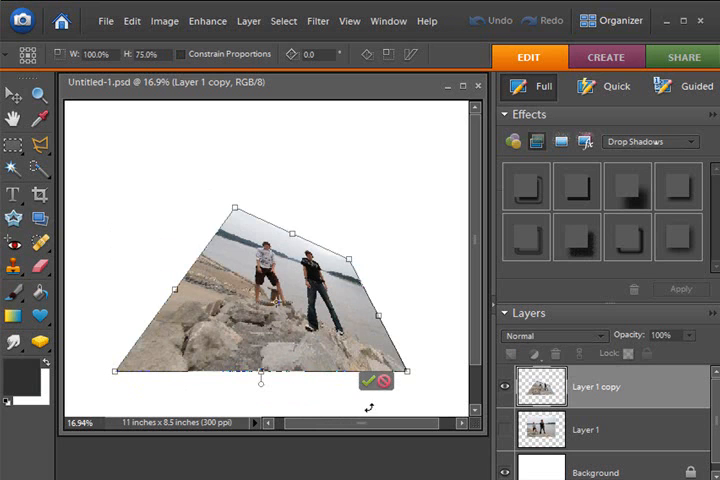
{"action": "left_click", "coordinate": [368, 380]}
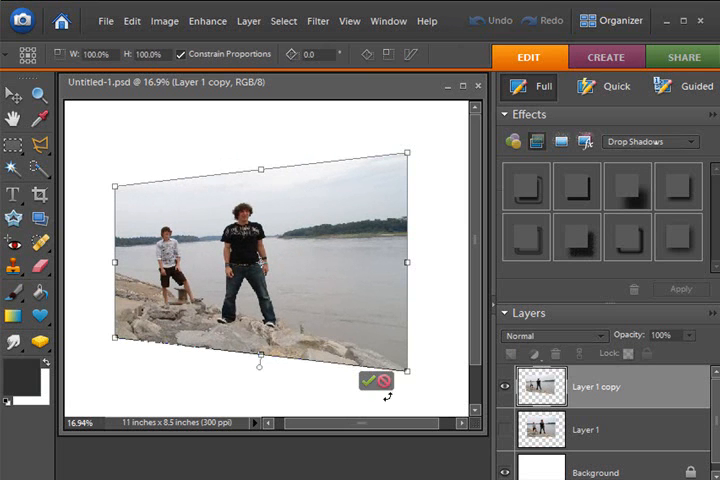
Step: Discard the skew so the photo returns to an upright rectangle
{"action": "left_click", "coordinate": [368, 380]}
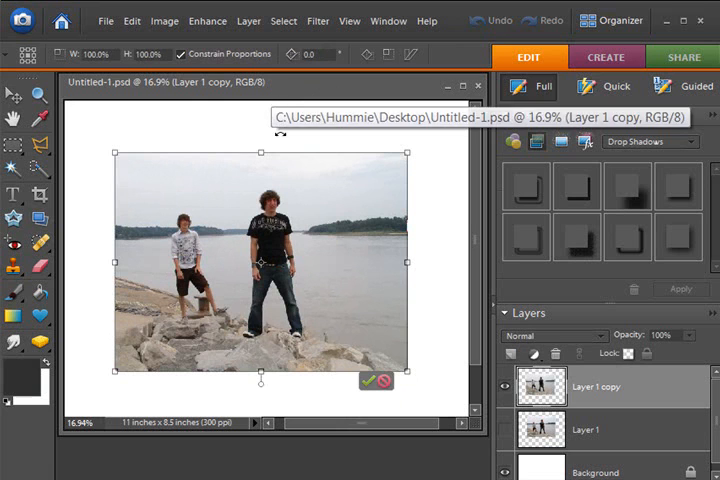
{"action": "mouse_move", "coordinate": [22, 54]}
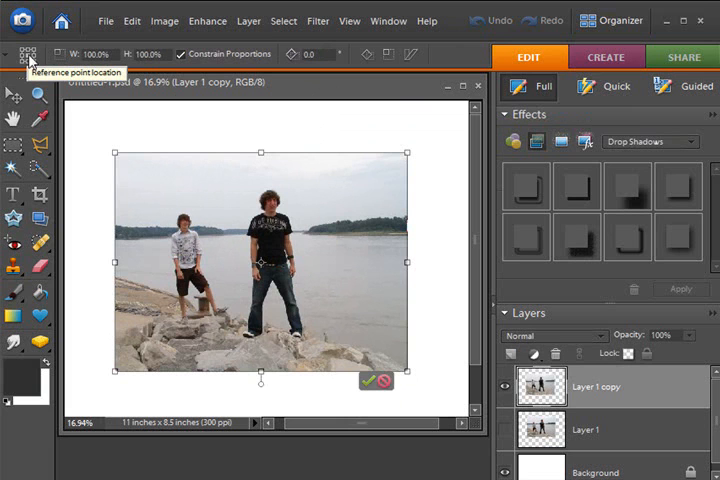
{"action": "mouse_move", "coordinate": [4, 56]}
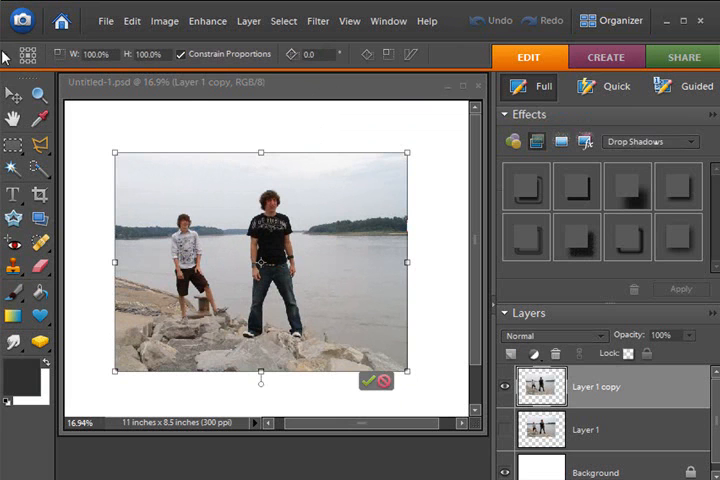
{"action": "mouse_move", "coordinate": [22, 56]}
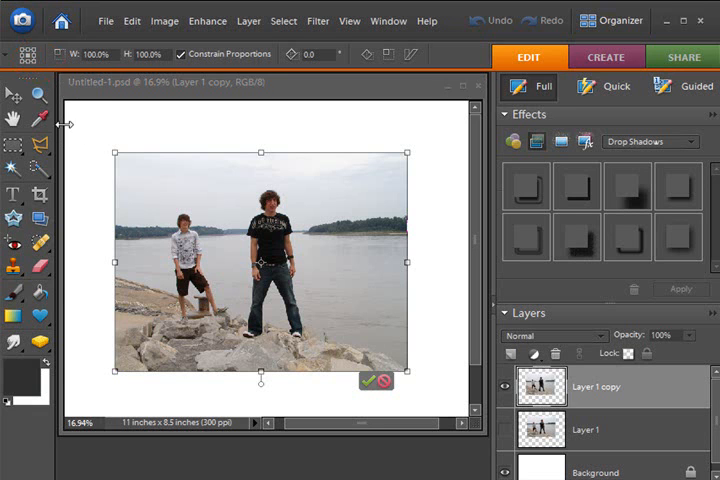
{"action": "mouse_move", "coordinate": [100, 172]}
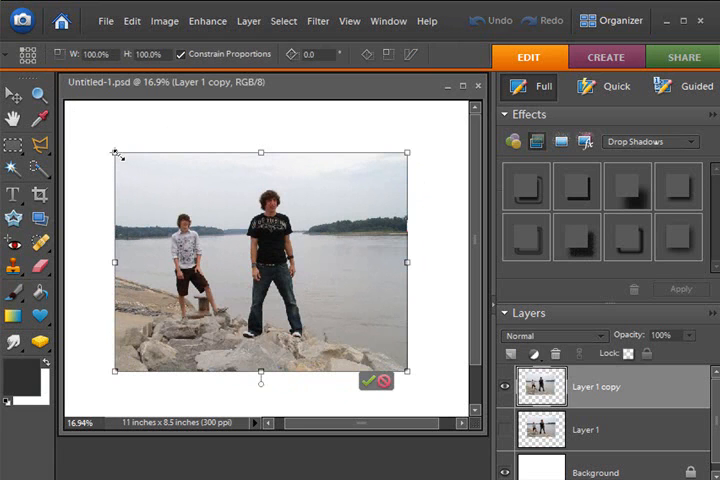
{"action": "mouse_move", "coordinate": [116, 170]}
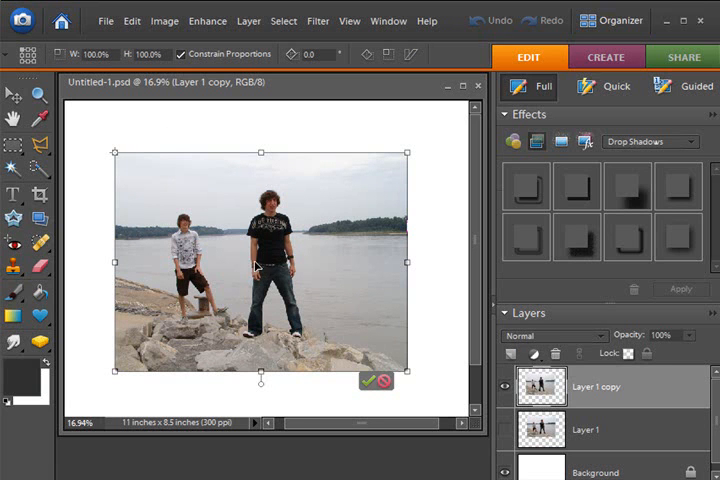
{"action": "mouse_move", "coordinate": [242, 260]}
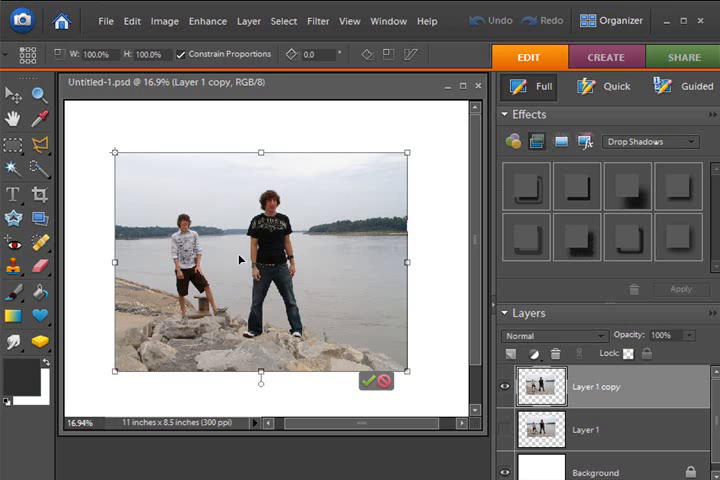
{"action": "mouse_move", "coordinate": [124, 160]}
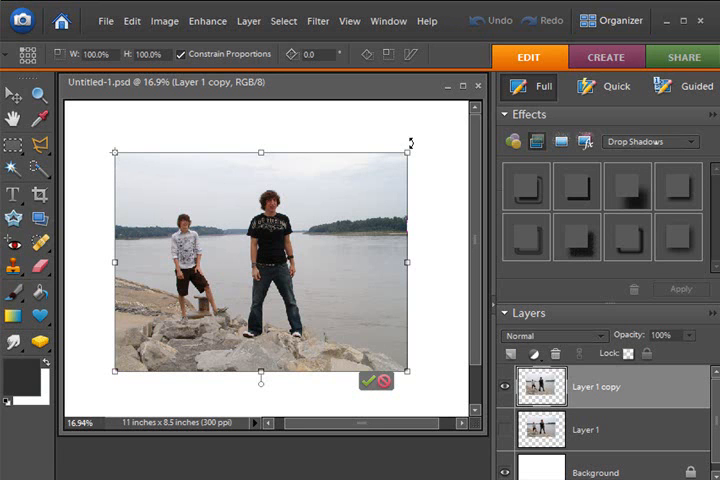
Step: Rotate the photo around its reference point through several angles
{"action": "left_click_drag", "start_coordinate": [410, 144], "coordinate": [388, 258]}
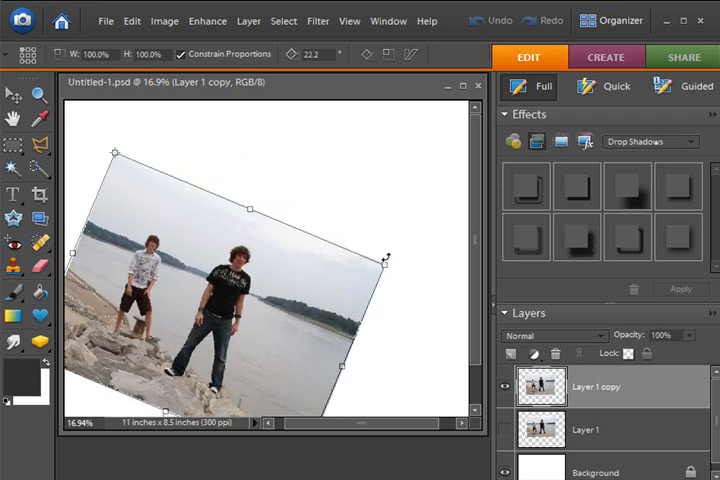
{"action": "left_click_drag", "start_coordinate": [388, 258], "coordinate": [390, 224]}
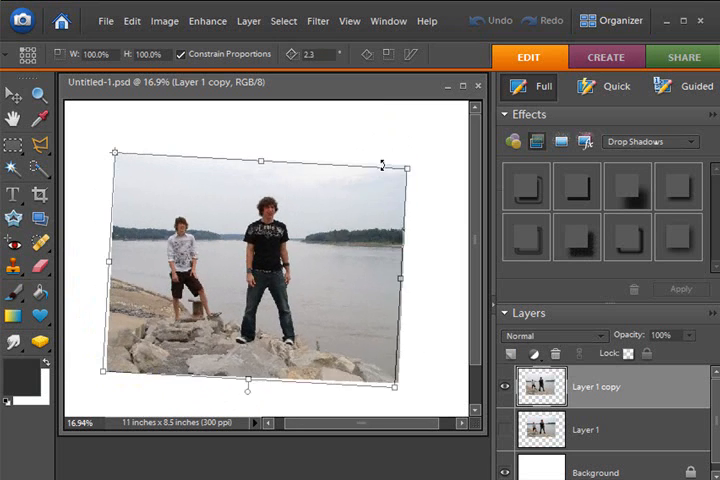
{"action": "left_click_drag", "start_coordinate": [382, 164], "coordinate": [368, 232]}
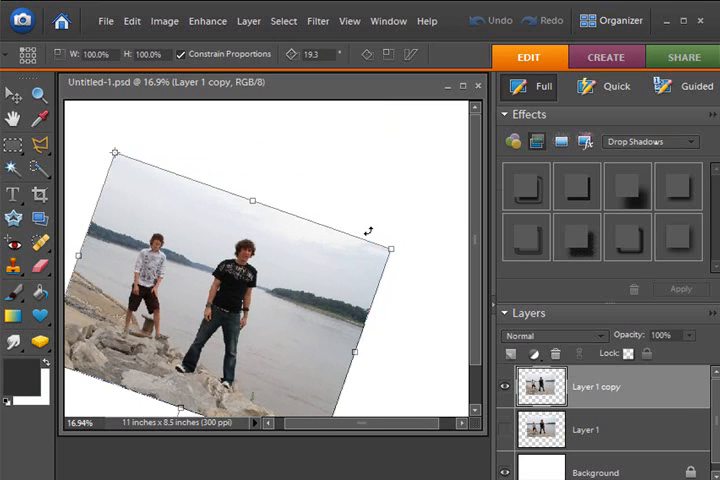
{"action": "left_click_drag", "start_coordinate": [368, 232], "coordinate": [370, 240]}
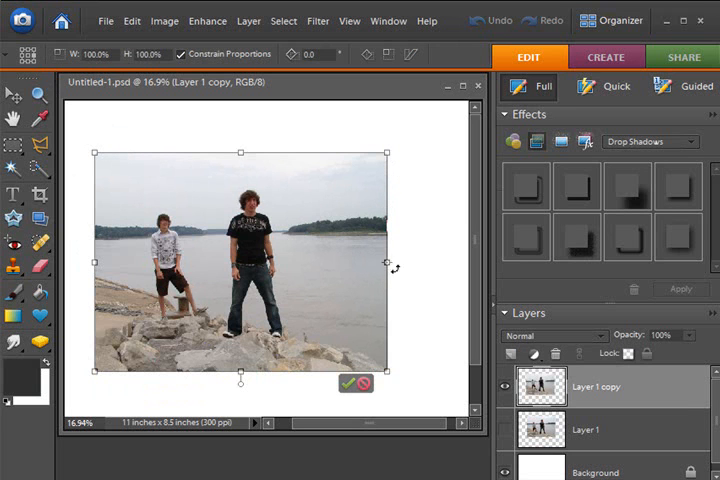
Step: Cancel the trial rotation and confirm the transform, leaving the photo upright
{"action": "left_click", "coordinate": [344, 384]}
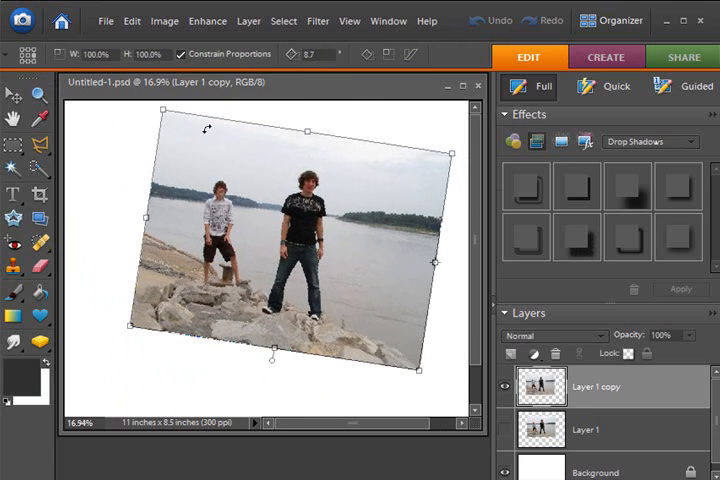
{"action": "mouse_move", "coordinate": [180, 184]}
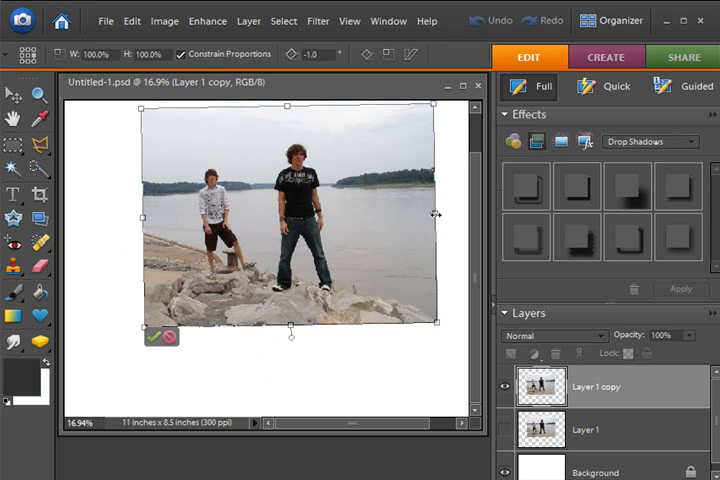
{"action": "left_click", "coordinate": [152, 336]}
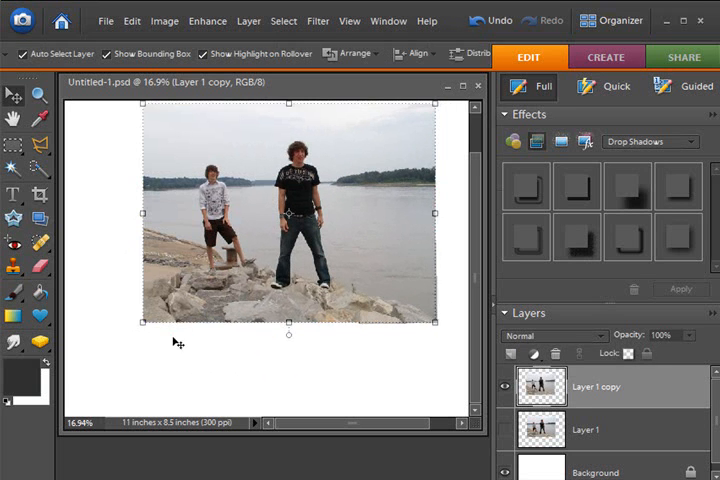